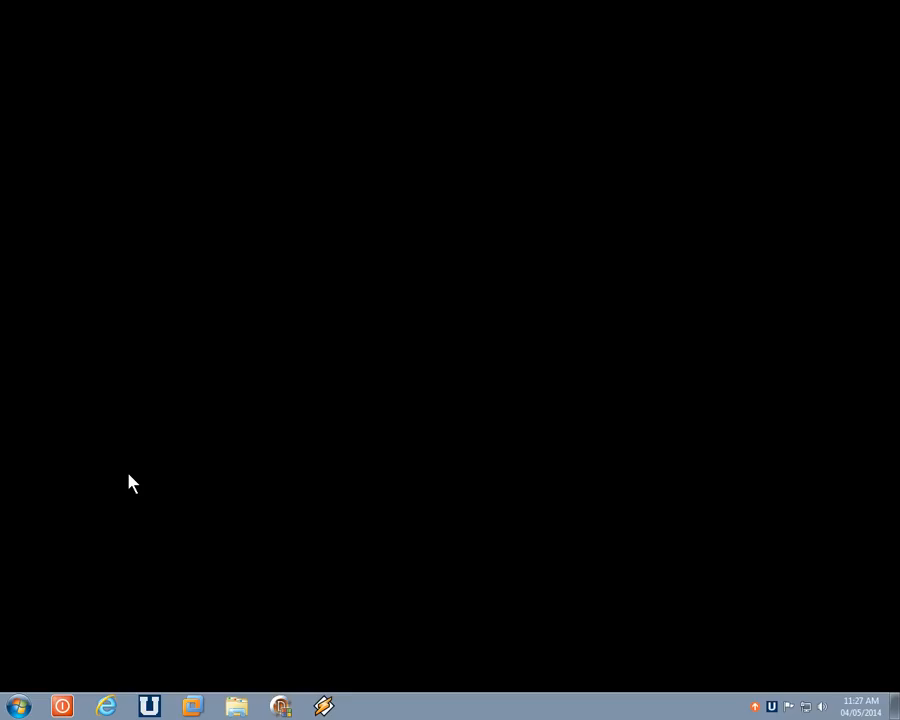
# Launch Internet Explorer, search Google for 'google chrome' and reach the Chrome Browser download page
pyautogui.click(18, 706)
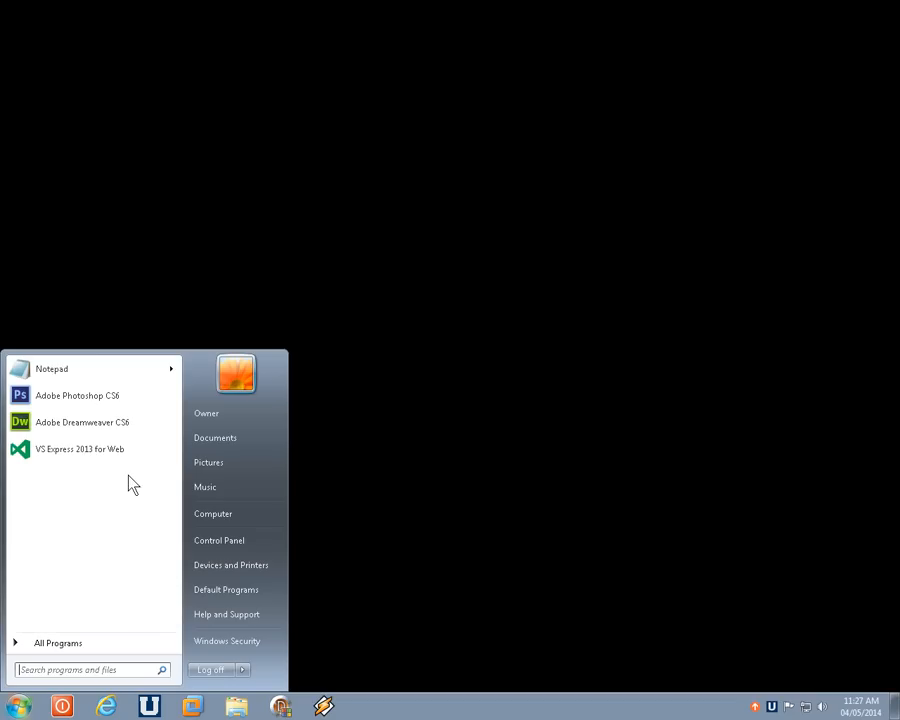
pyautogui.moveTo(108, 708)
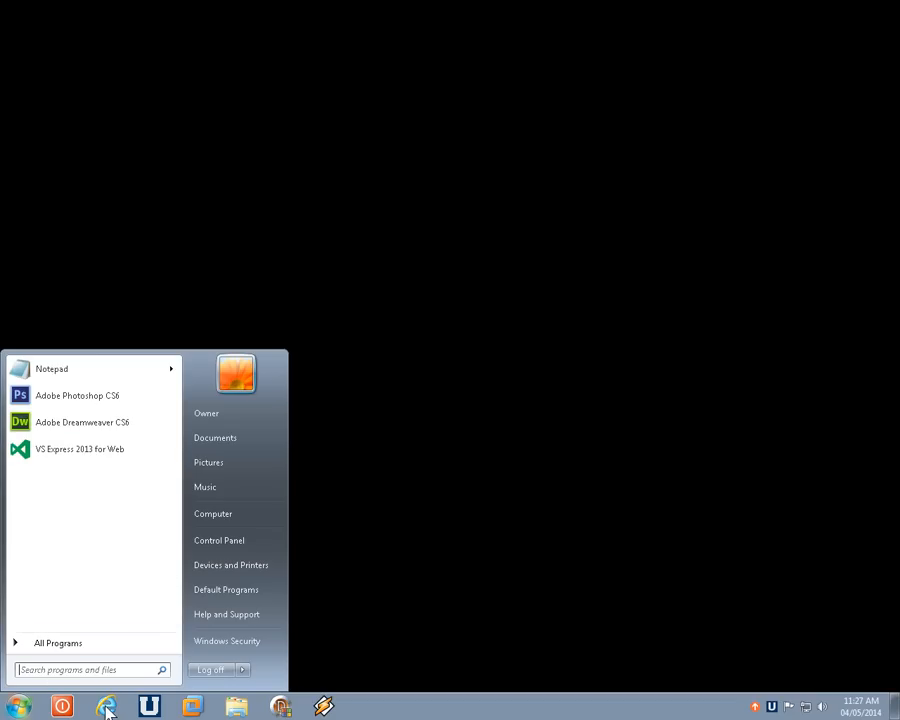
pyautogui.click(106, 708)
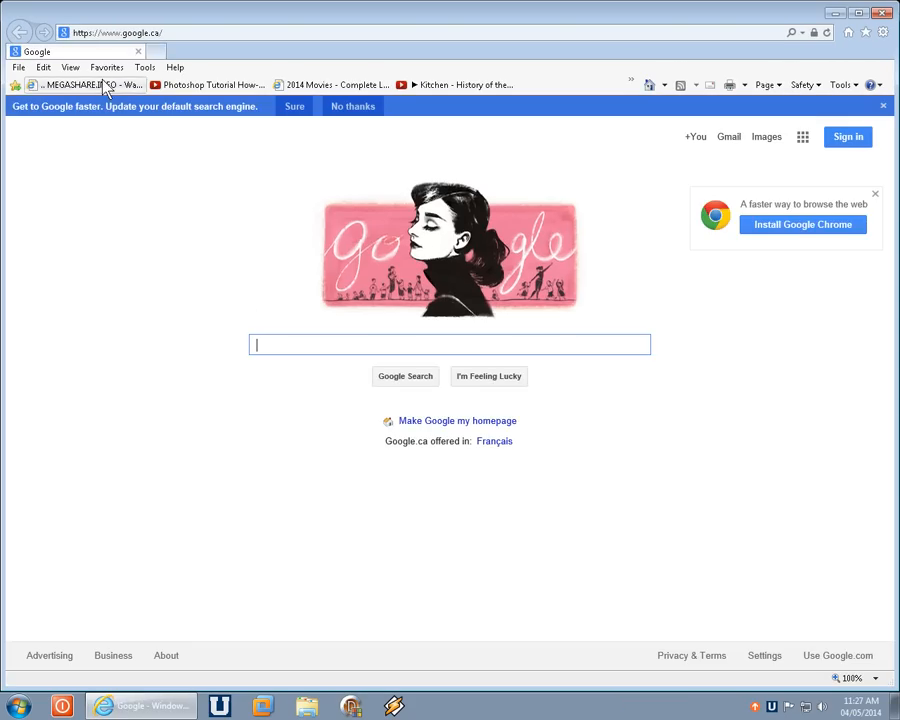
pyautogui.moveTo(296, 402)
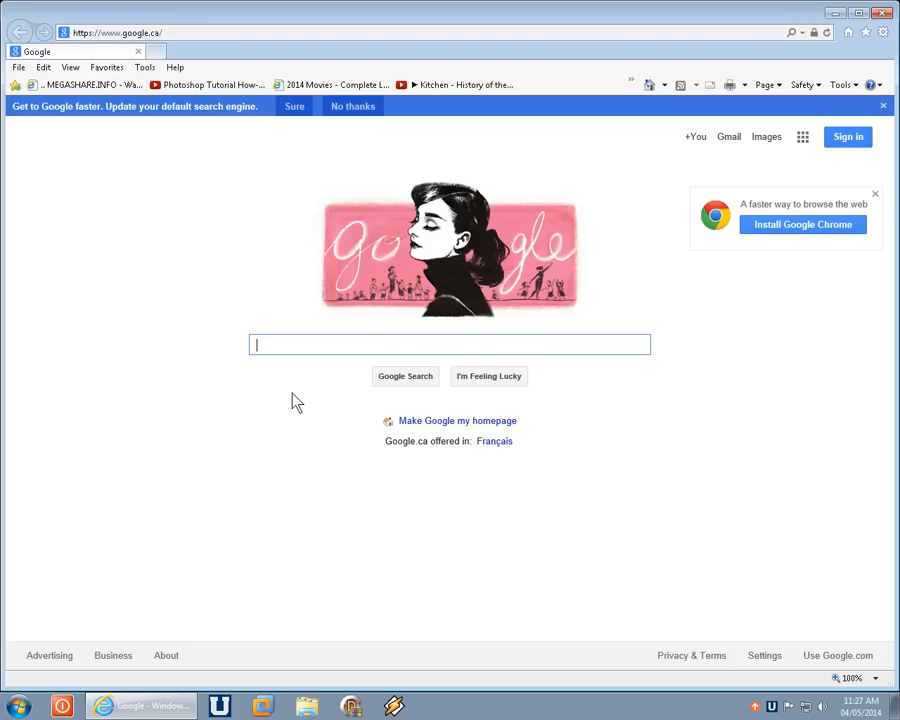
pyautogui.write('google chrome')
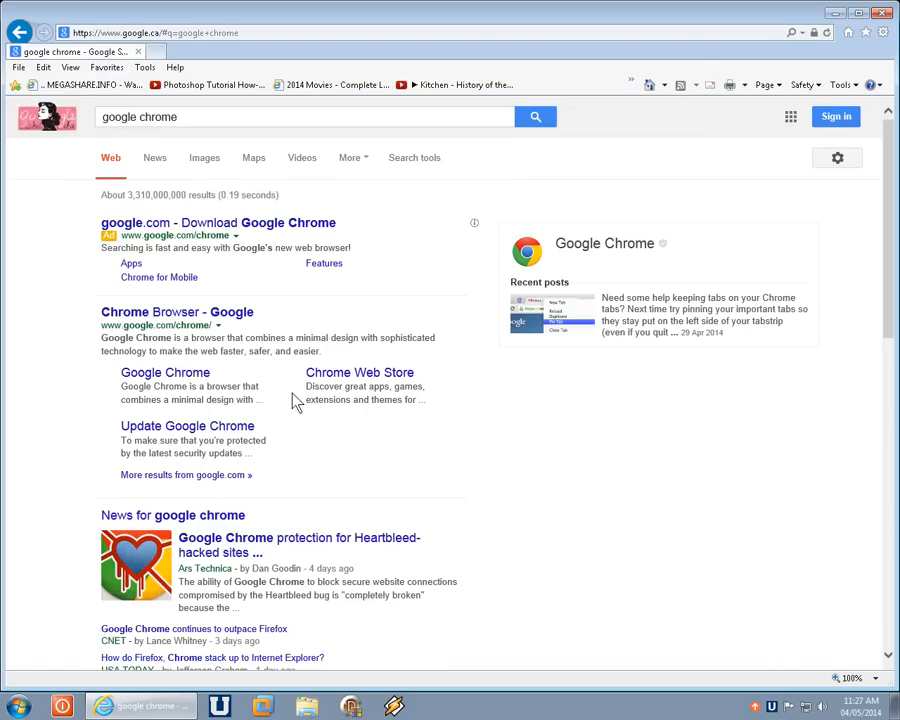
pyautogui.moveTo(104, 328)
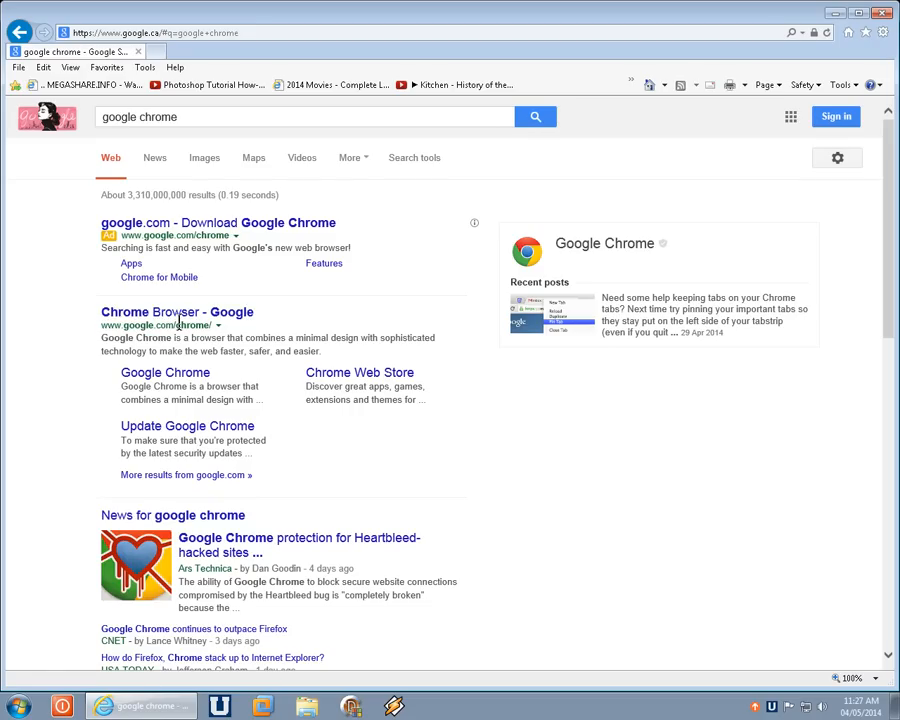
pyautogui.click(176, 312)
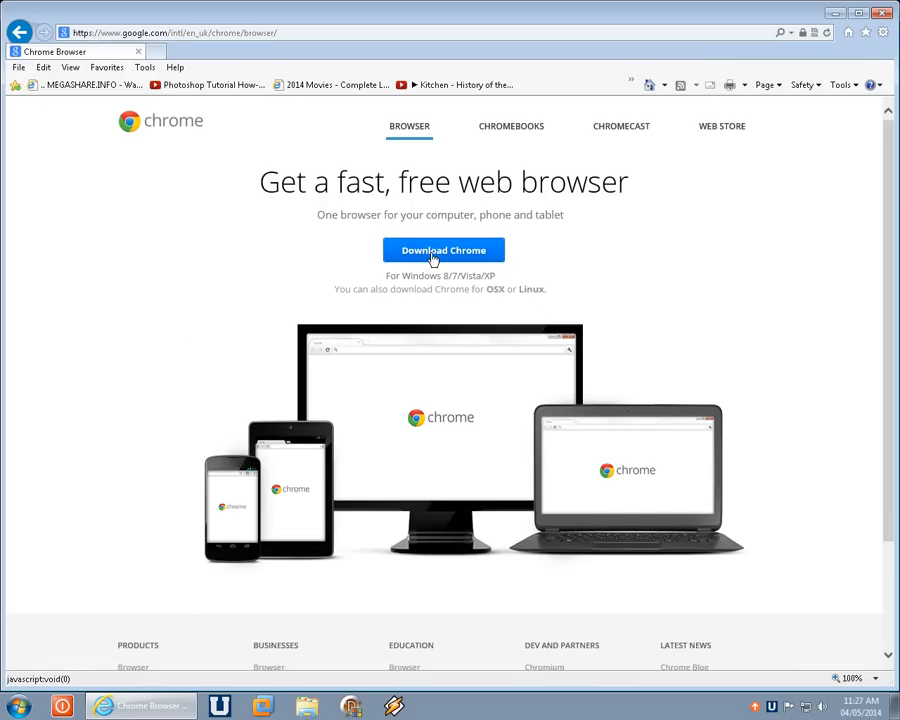
# Start the Chrome download and untick 'Set Google Chrome as my default browser' in the terms dialog
pyautogui.click(444, 250)
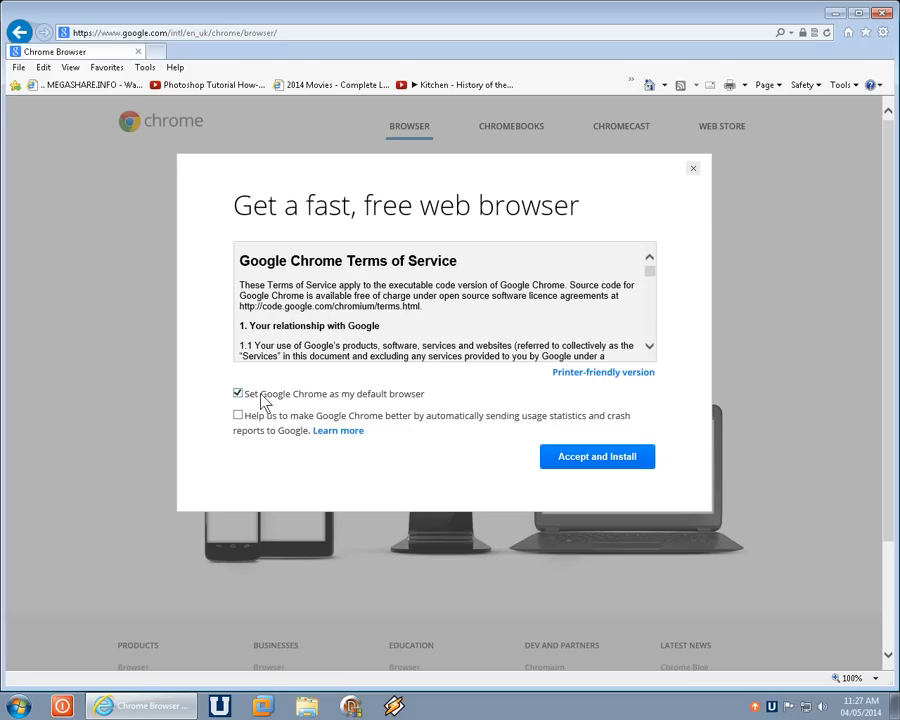
pyautogui.moveTo(284, 408)
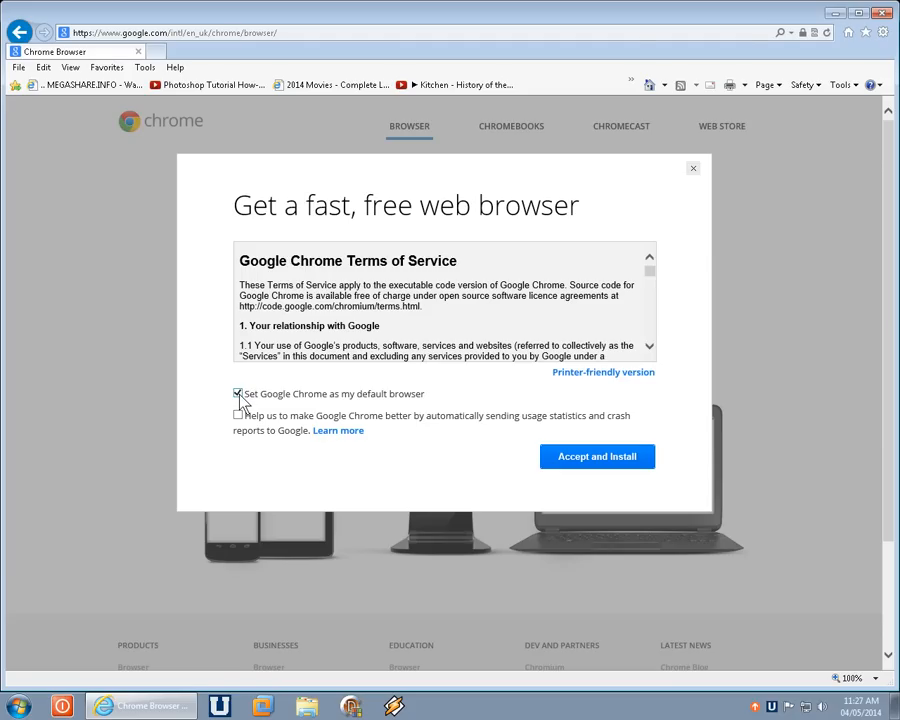
pyautogui.moveTo(362, 400)
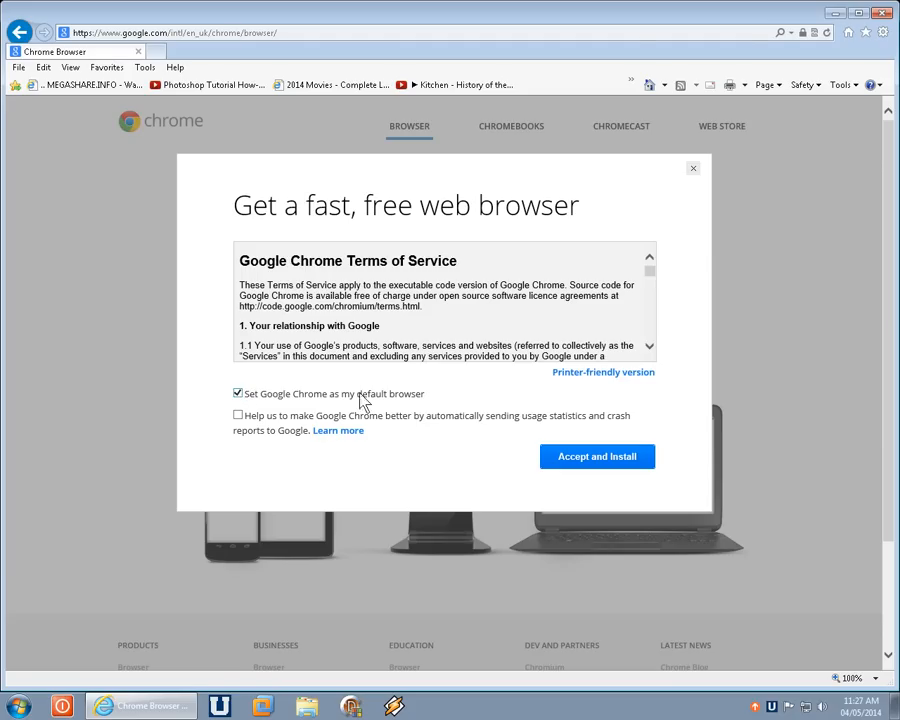
pyautogui.moveTo(256, 408)
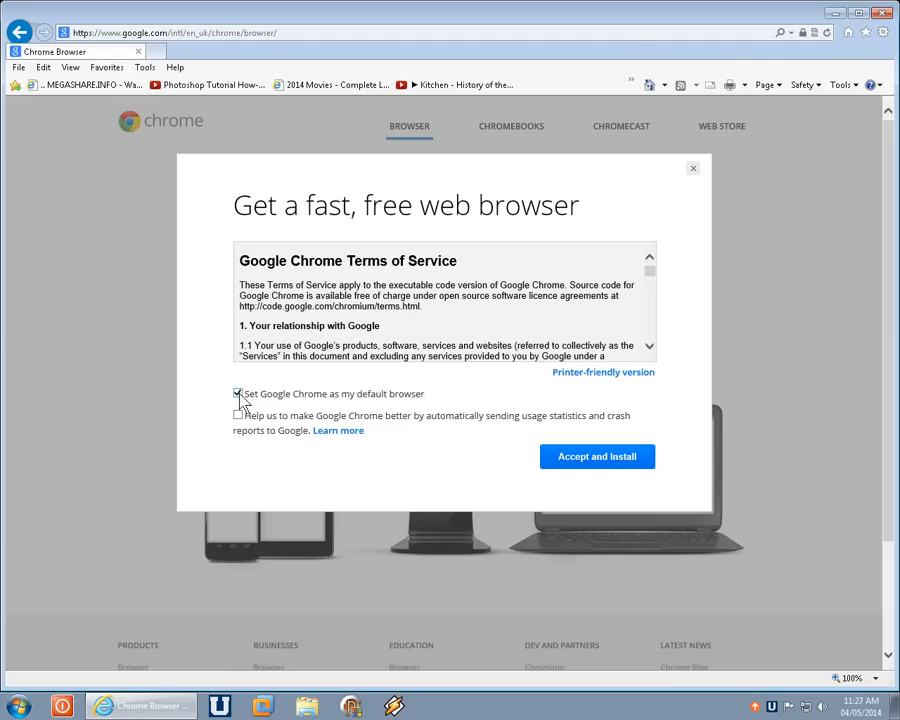
pyautogui.click(238, 392)
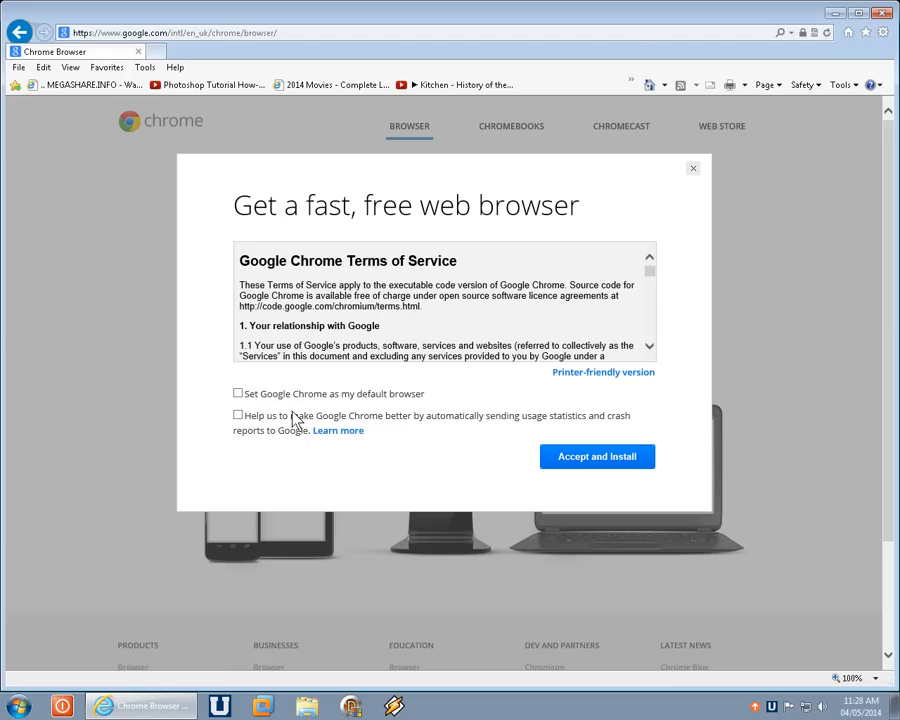
pyautogui.moveTo(376, 448)
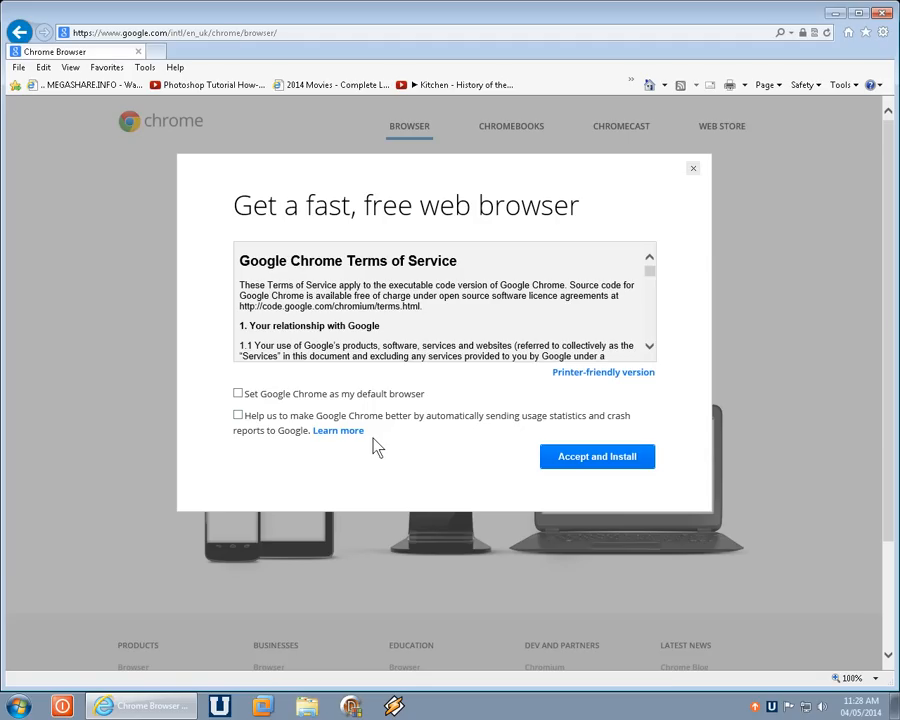
pyautogui.moveTo(248, 424)
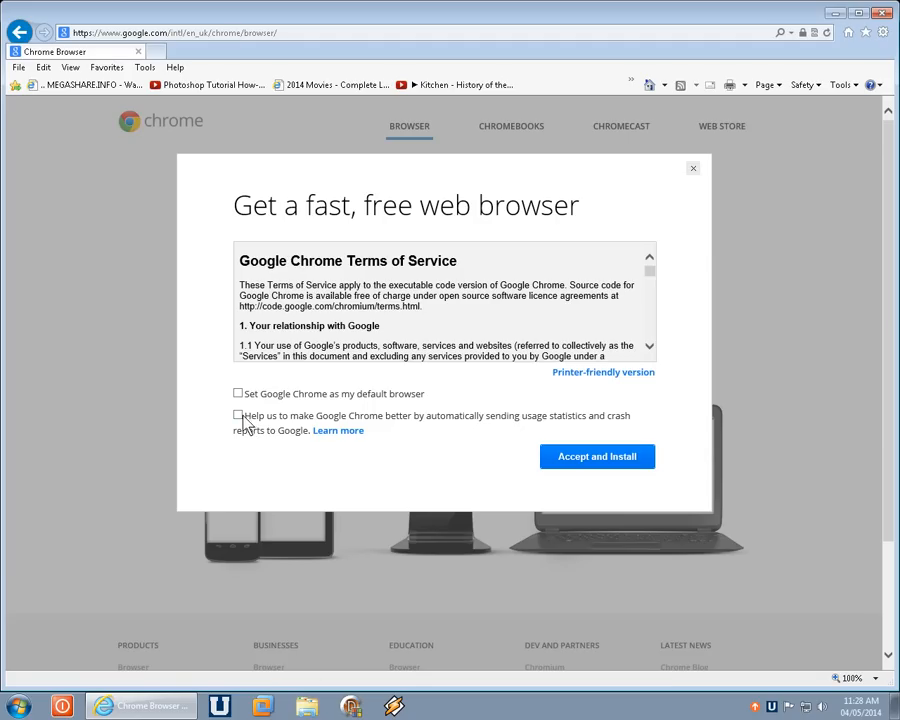
pyautogui.moveTo(284, 428)
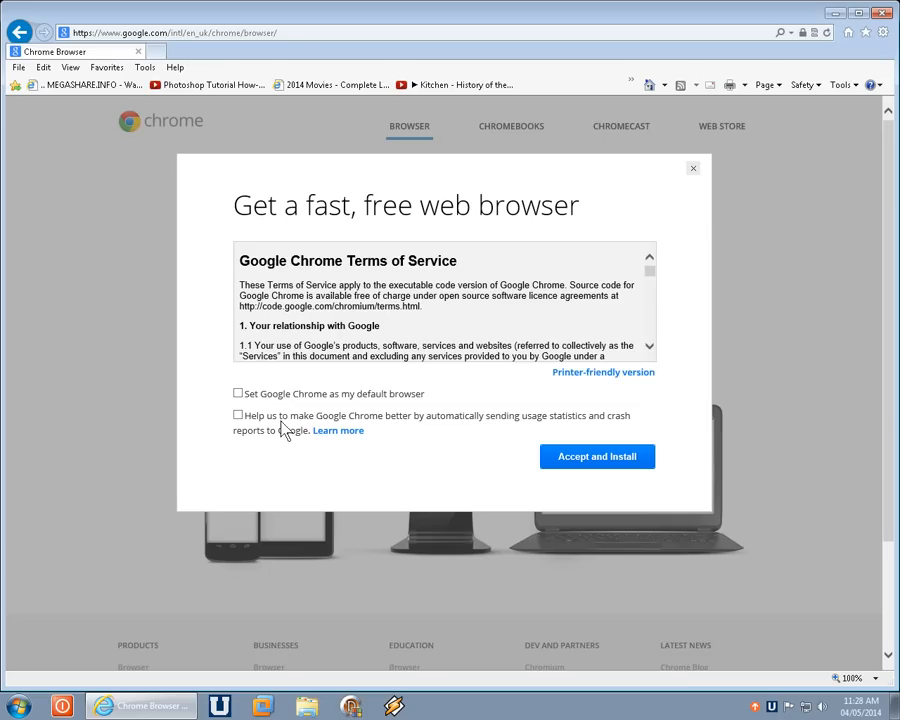
pyautogui.moveTo(516, 440)
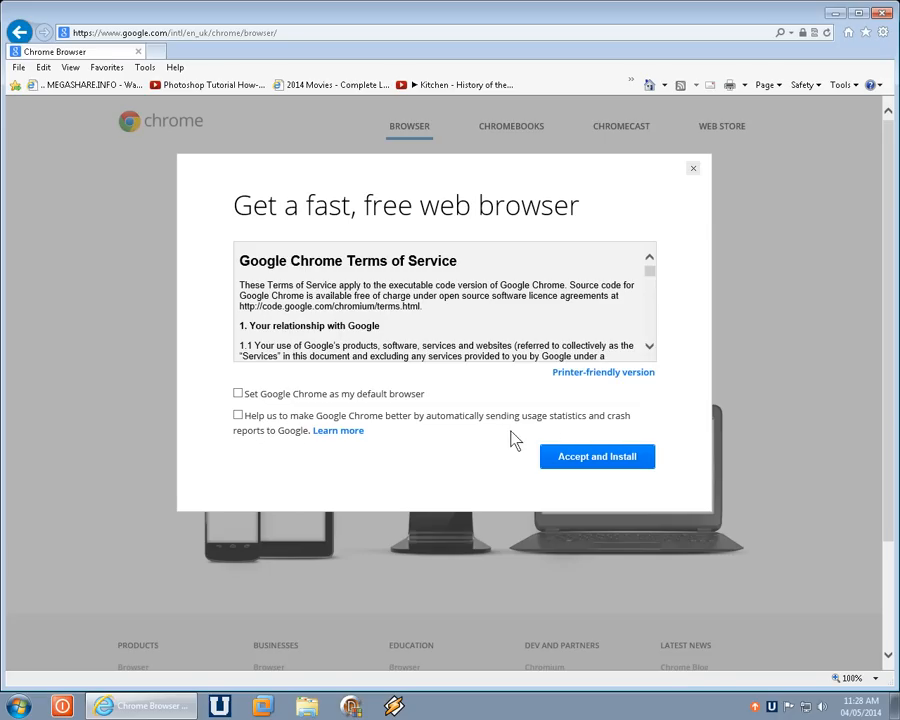
pyautogui.moveTo(608, 428)
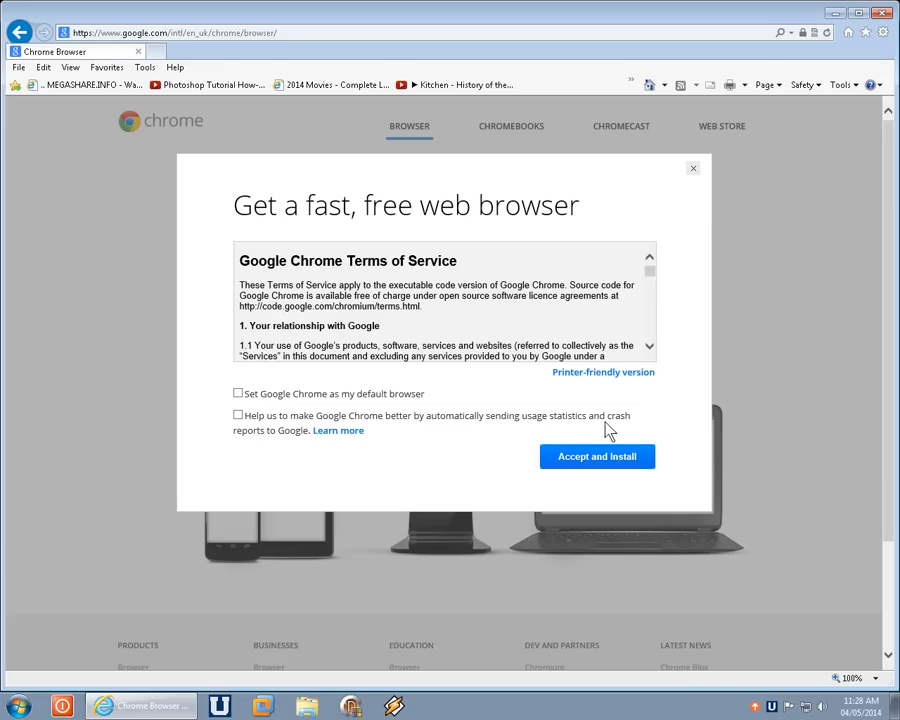
pyautogui.moveTo(270, 428)
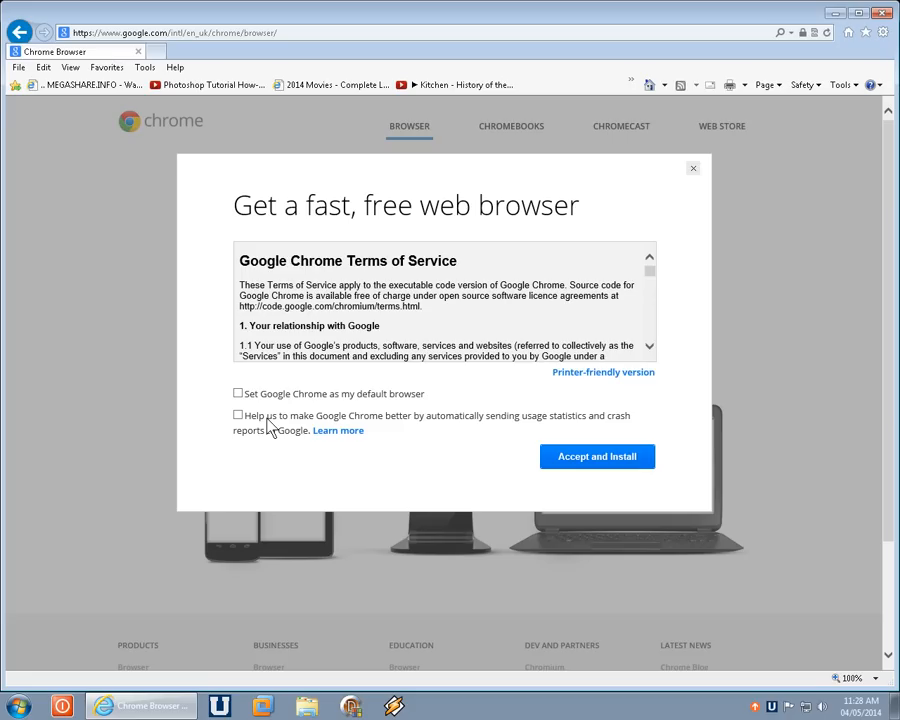
pyautogui.moveTo(400, 410)
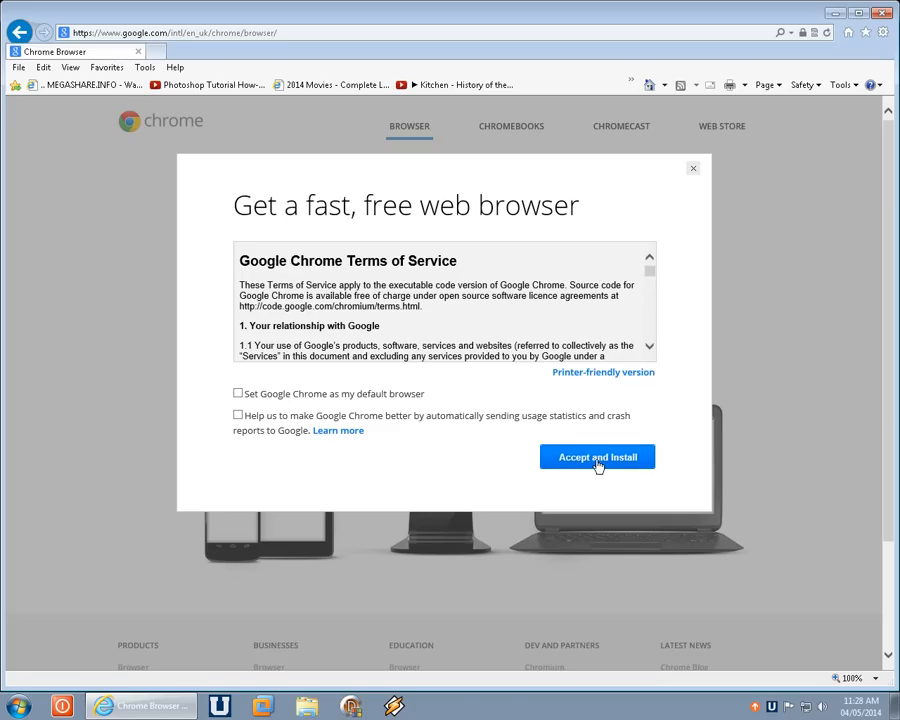
# Accept and Install, then allow the downloaded Google Installer to run from the security warning
pyautogui.click(596, 456)
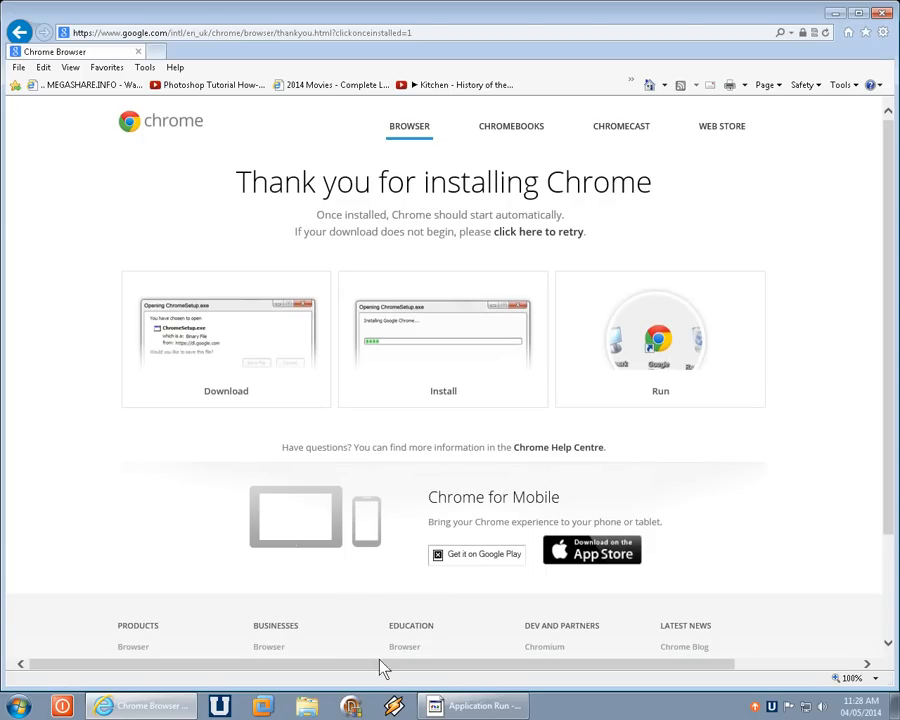
pyautogui.moveTo(472, 704)
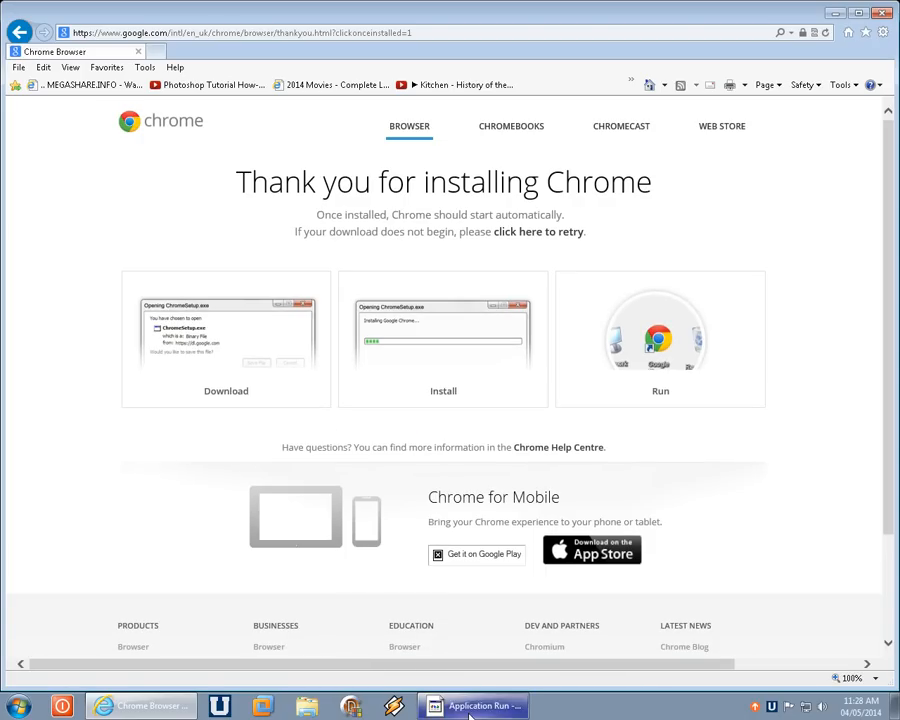
pyautogui.click(472, 704)
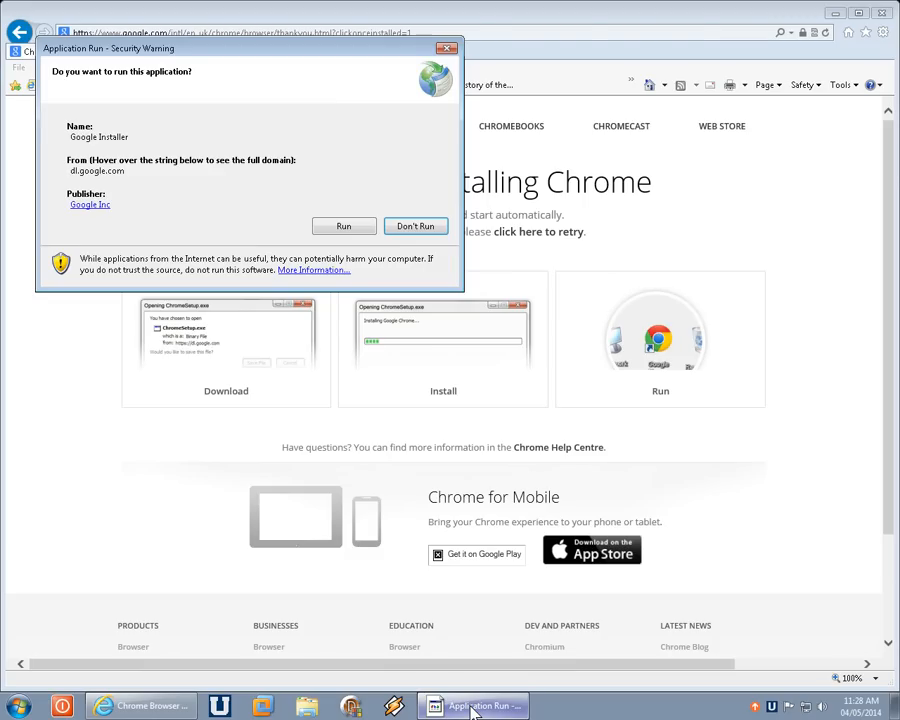
pyautogui.moveTo(200, 162)
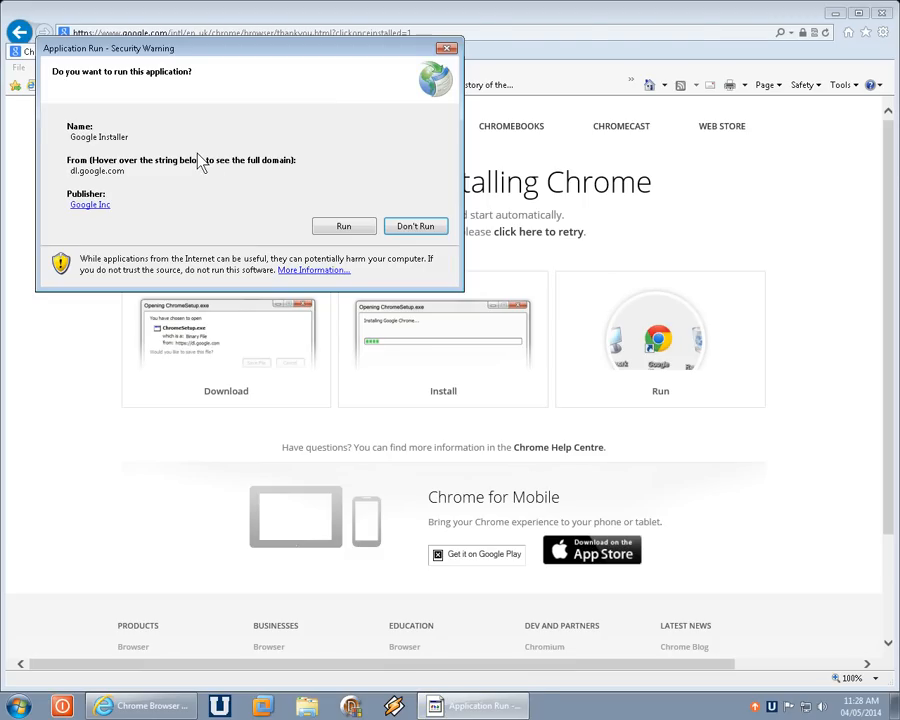
pyautogui.moveTo(196, 170)
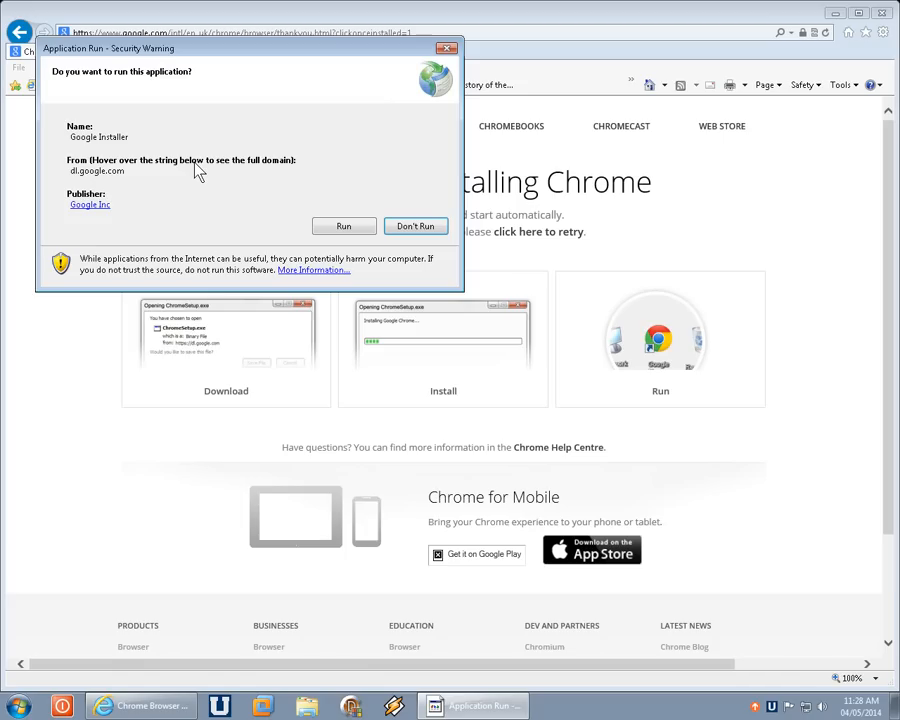
pyautogui.moveTo(216, 190)
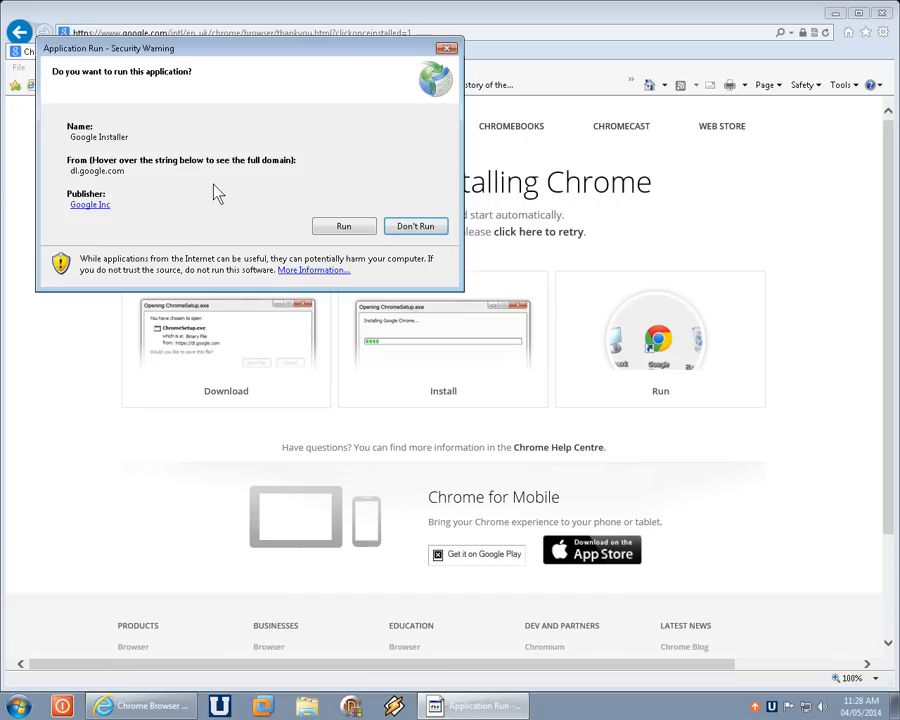
pyautogui.moveTo(302, 222)
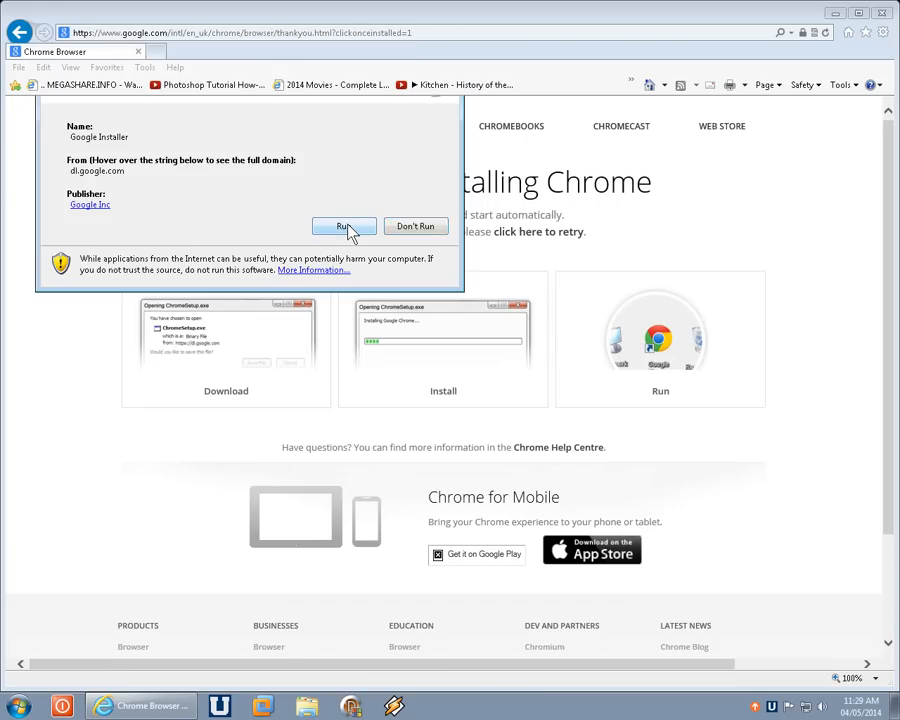
pyautogui.click(344, 226)
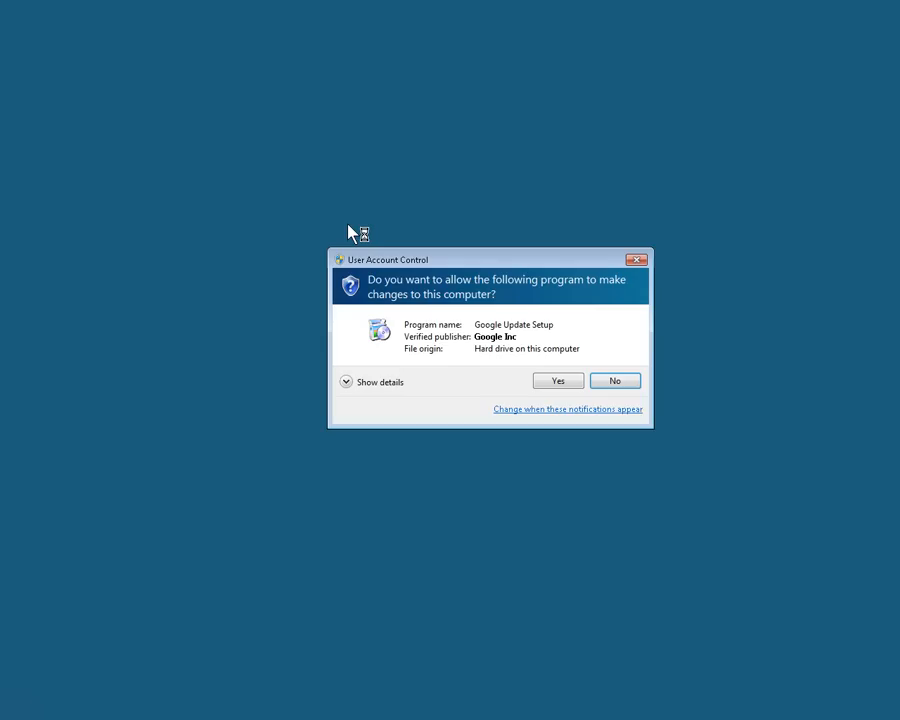
pyautogui.moveTo(508, 308)
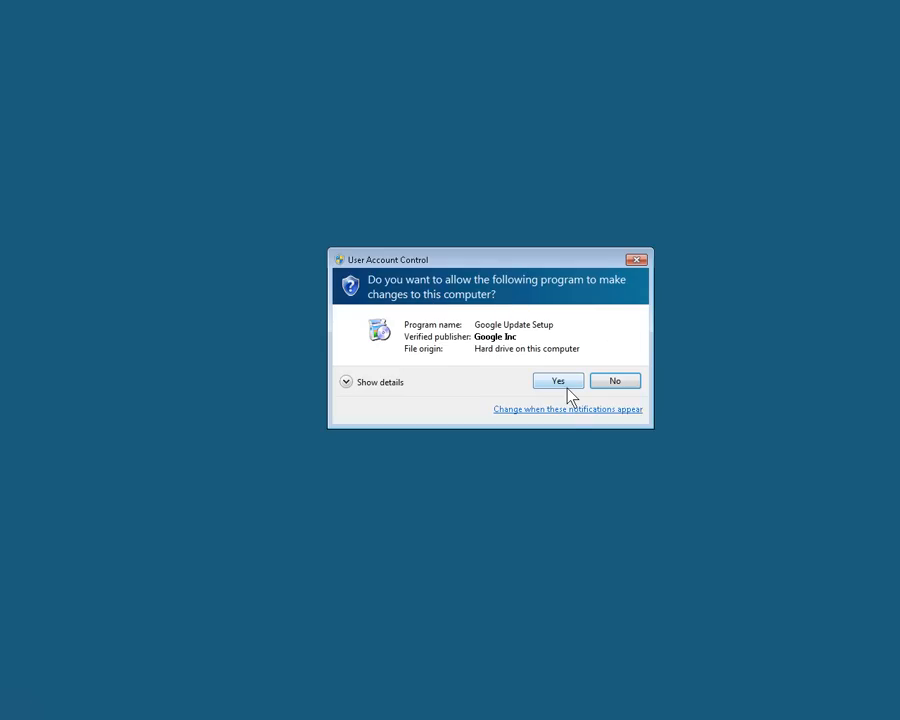
# Answer Yes to the User Account Control prompt so Google Update Setup installs Chrome
pyautogui.click(556, 380)
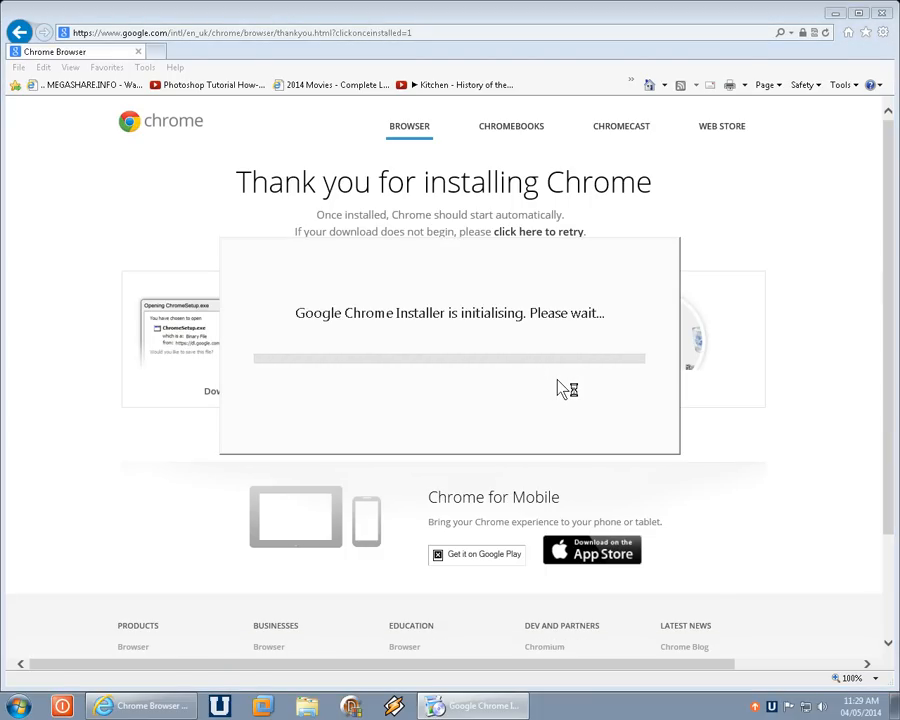
pyautogui.moveTo(560, 388)
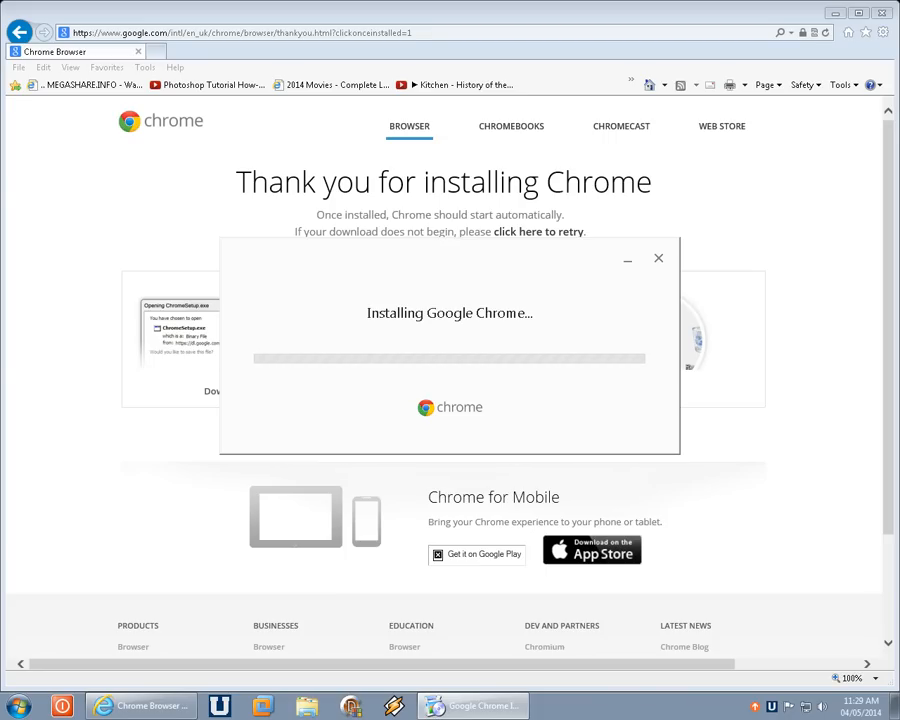
pyautogui.click(658, 258)
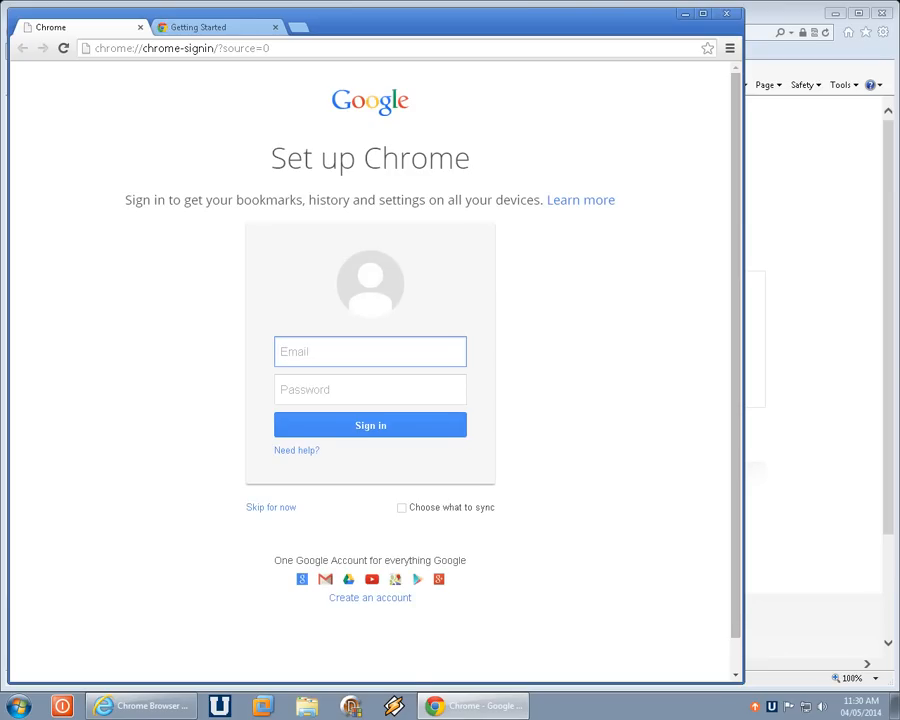
pyautogui.moveTo(156, 348)
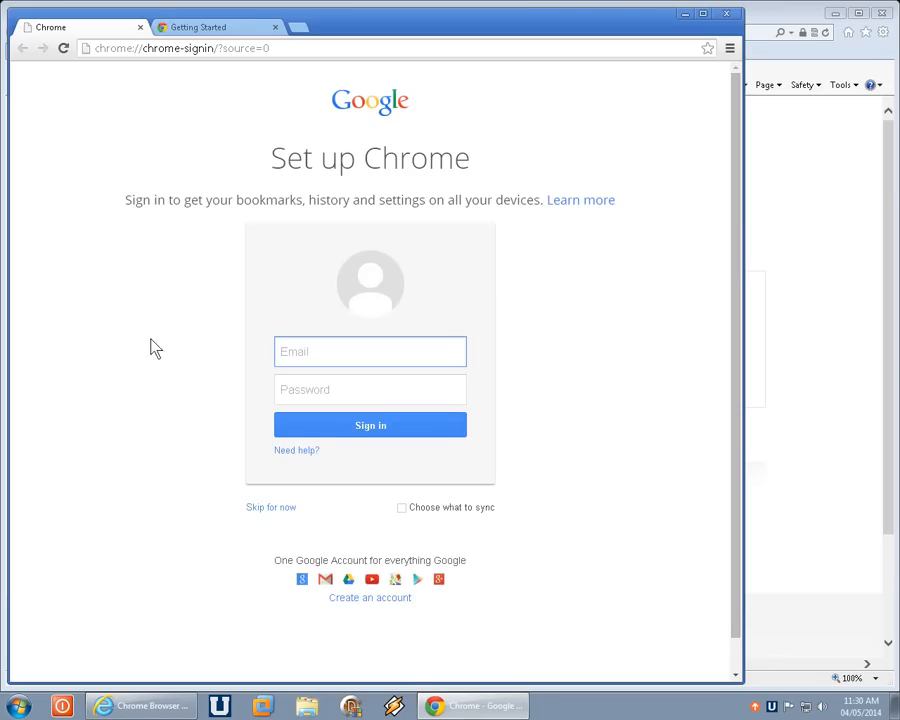
pyautogui.moveTo(164, 312)
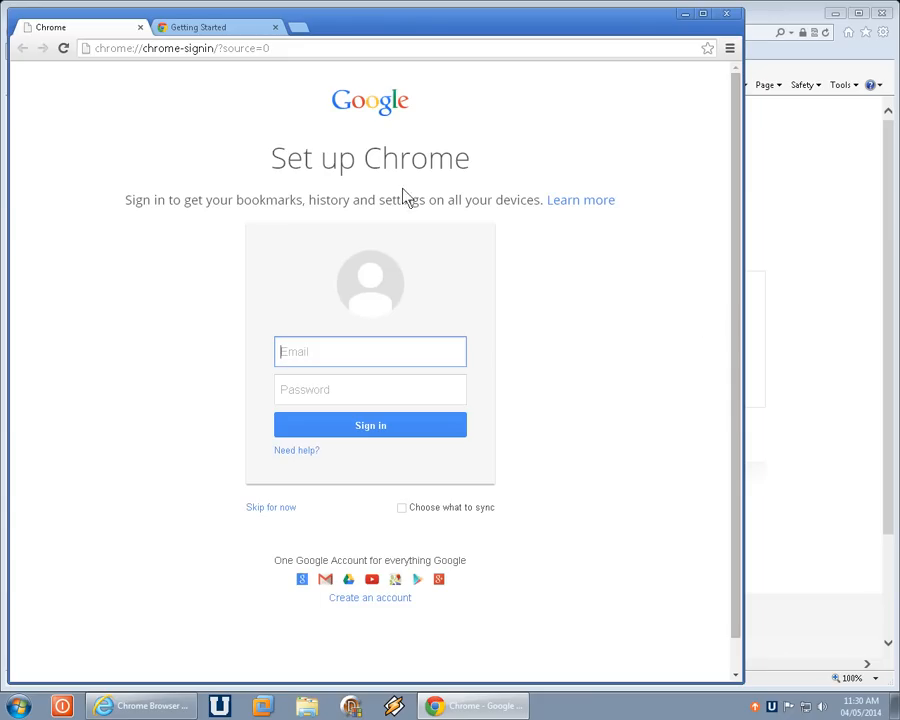
pyautogui.moveTo(344, 362)
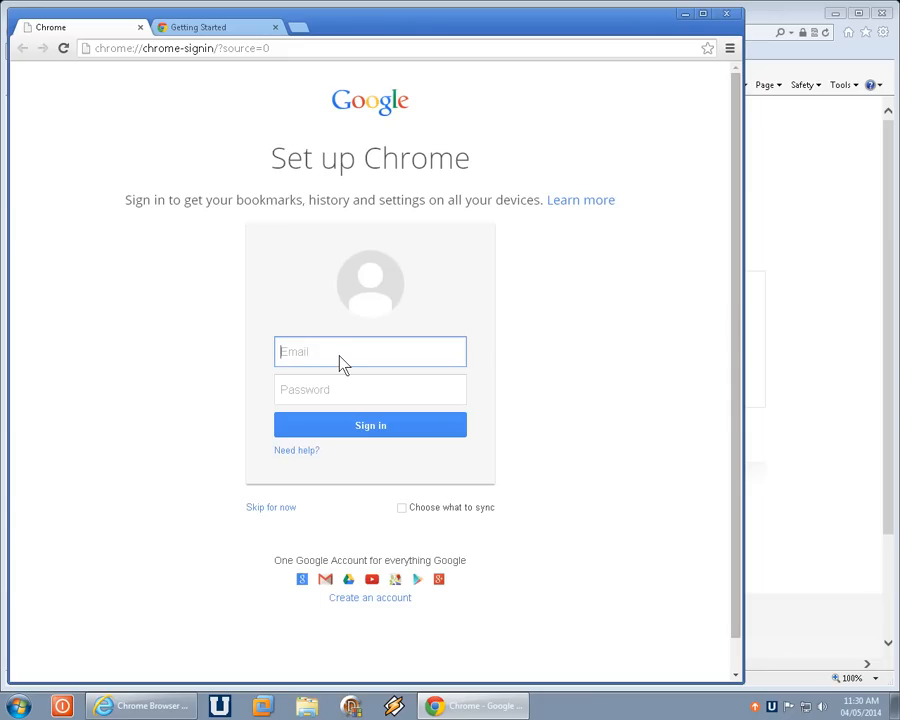
pyautogui.moveTo(332, 362)
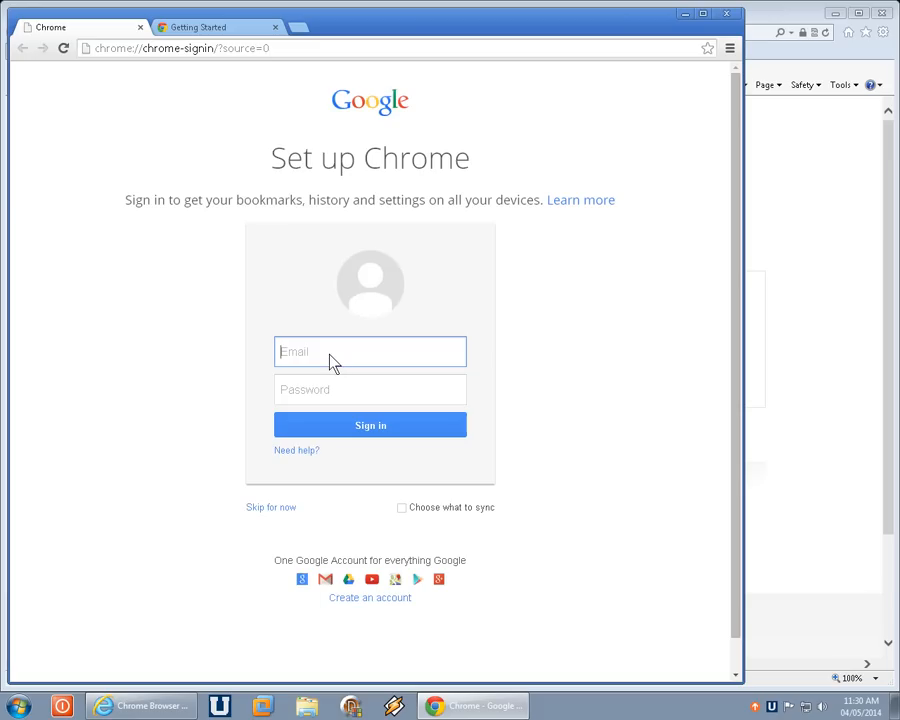
pyautogui.moveTo(380, 610)
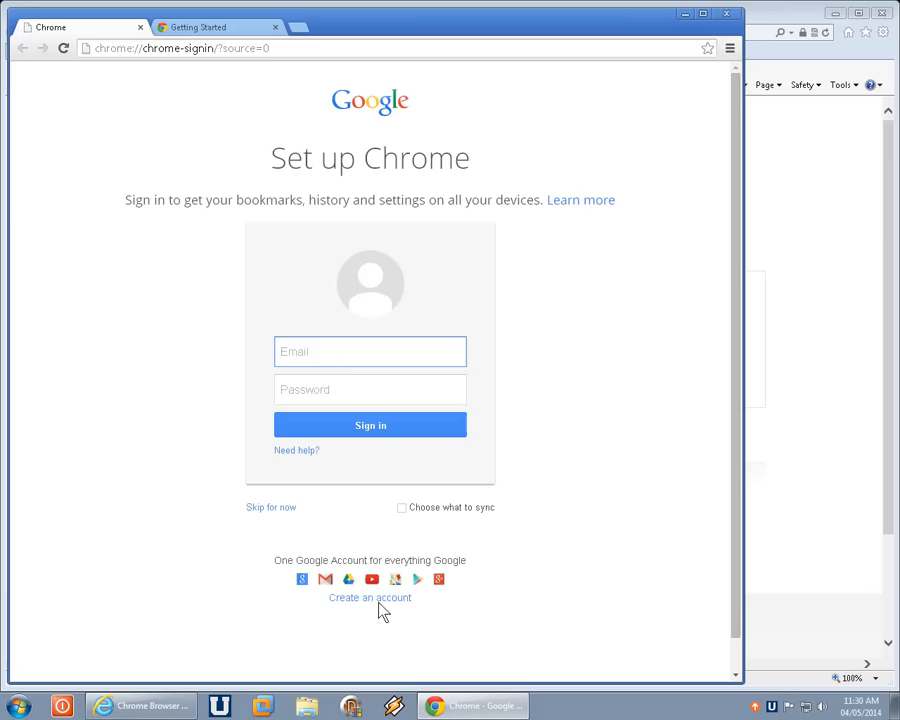
pyautogui.moveTo(194, 484)
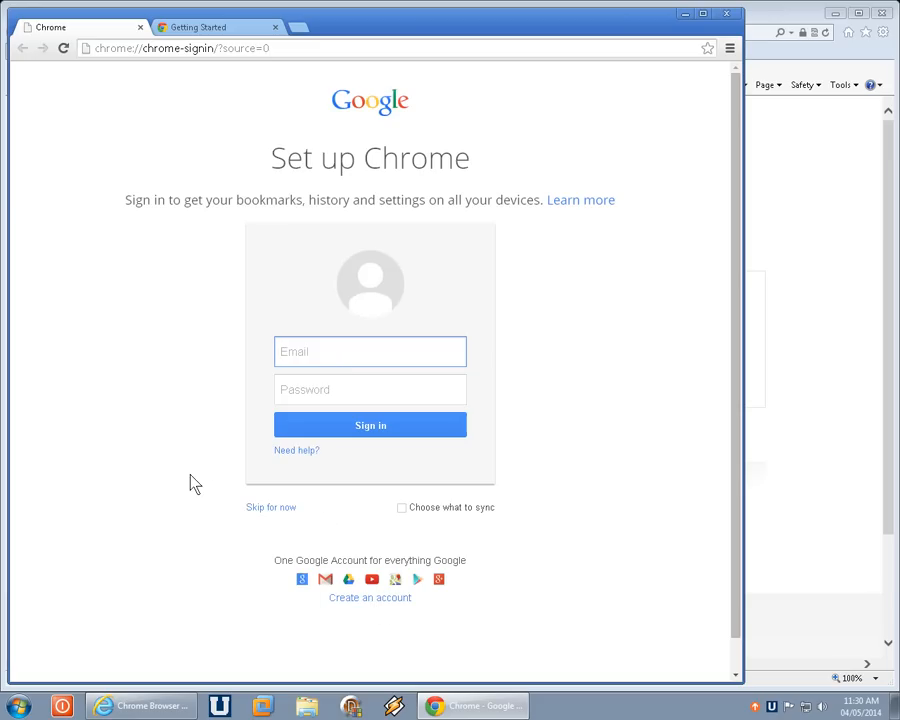
pyautogui.moveTo(282, 512)
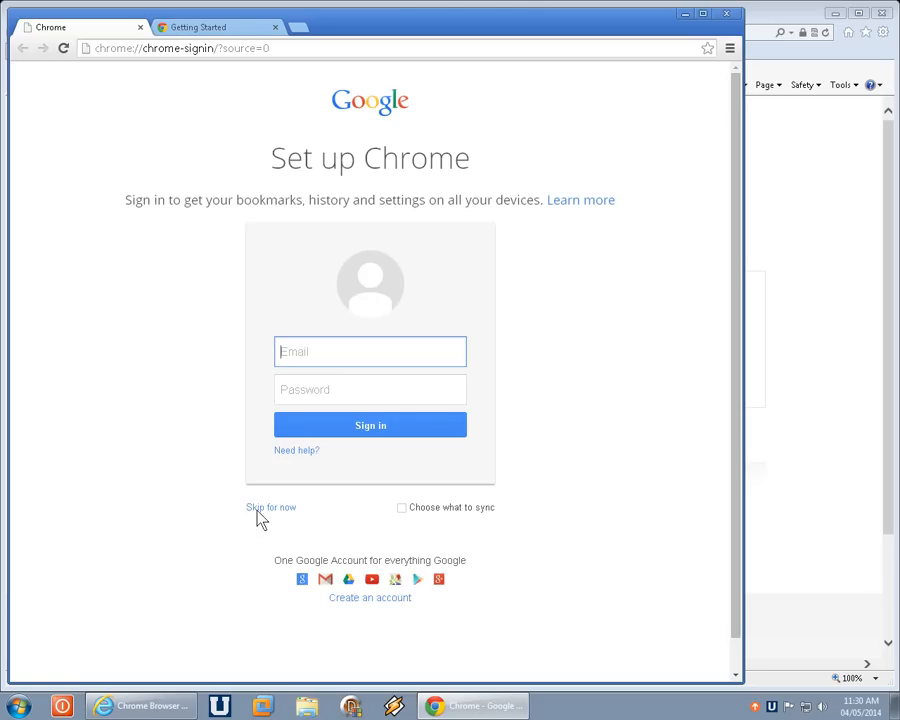
# Choose 'Skip for now' on the Set up Chrome sign-in page
pyautogui.click(270, 508)
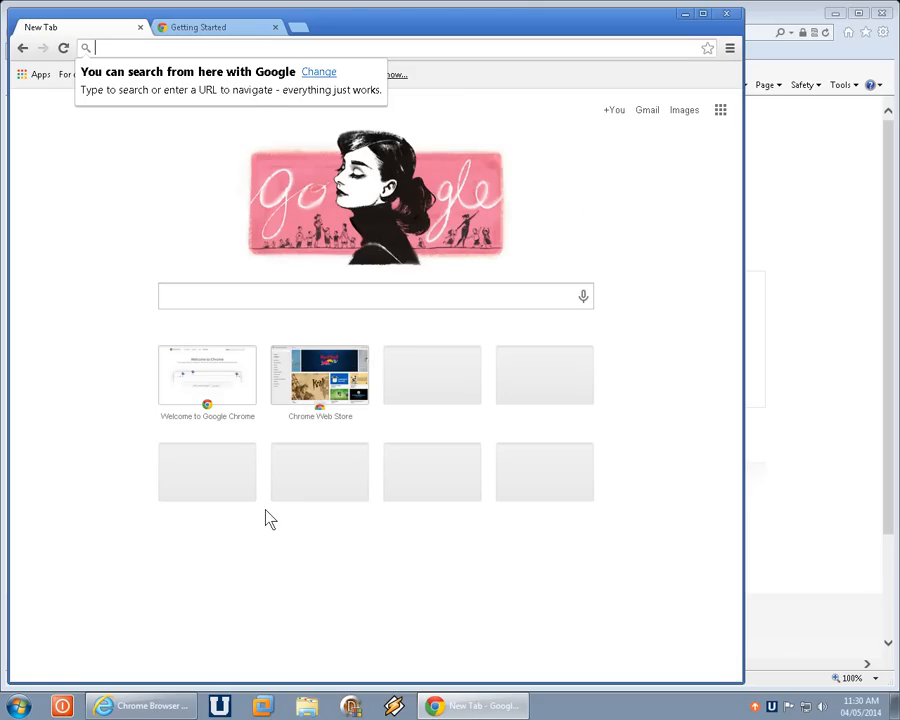
pyautogui.moveTo(104, 88)
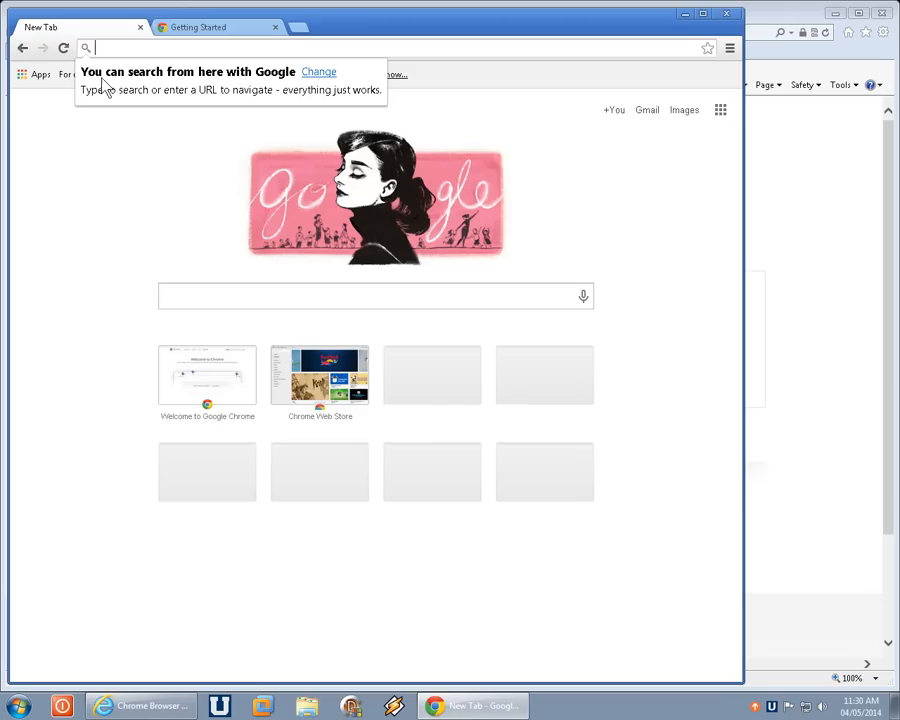
pyautogui.moveTo(204, 84)
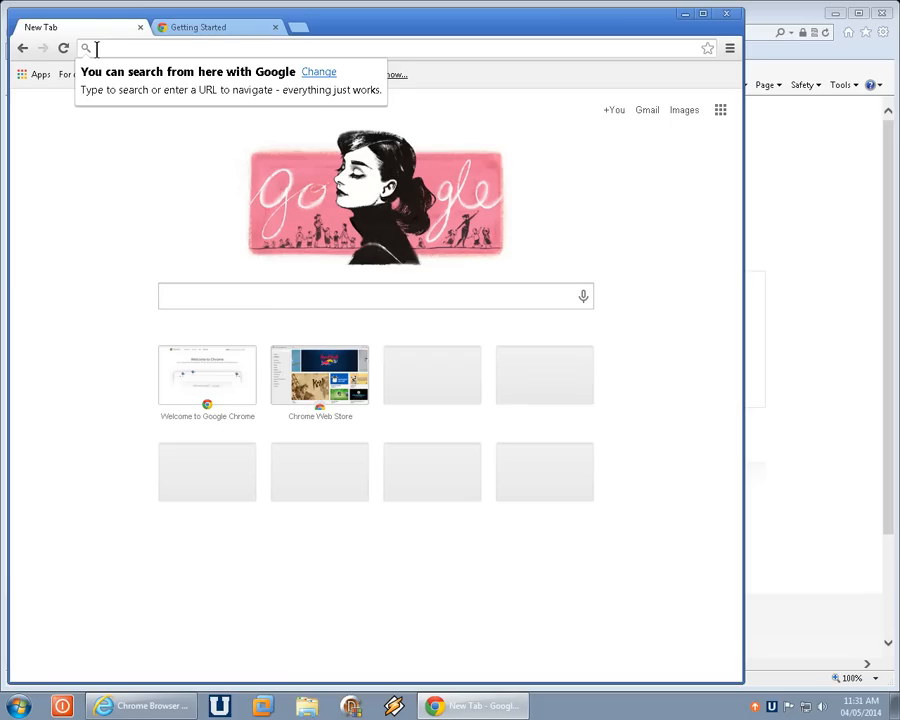
# Search Google for 'the beatles' via the omnibox, then switch to the Getting Started tab
pyautogui.write('The bea')
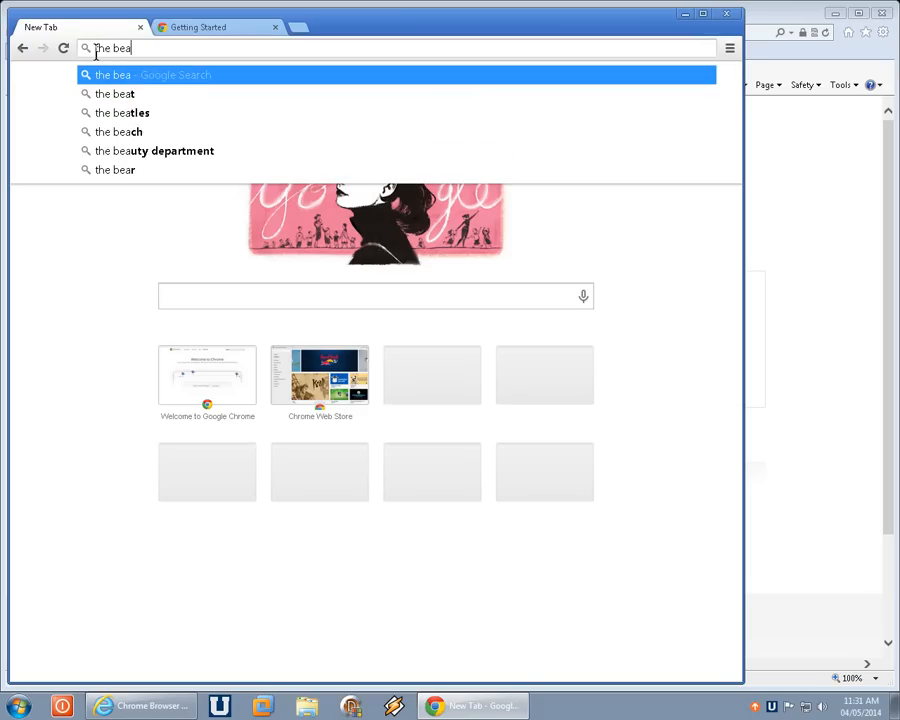
pyautogui.click(122, 112)
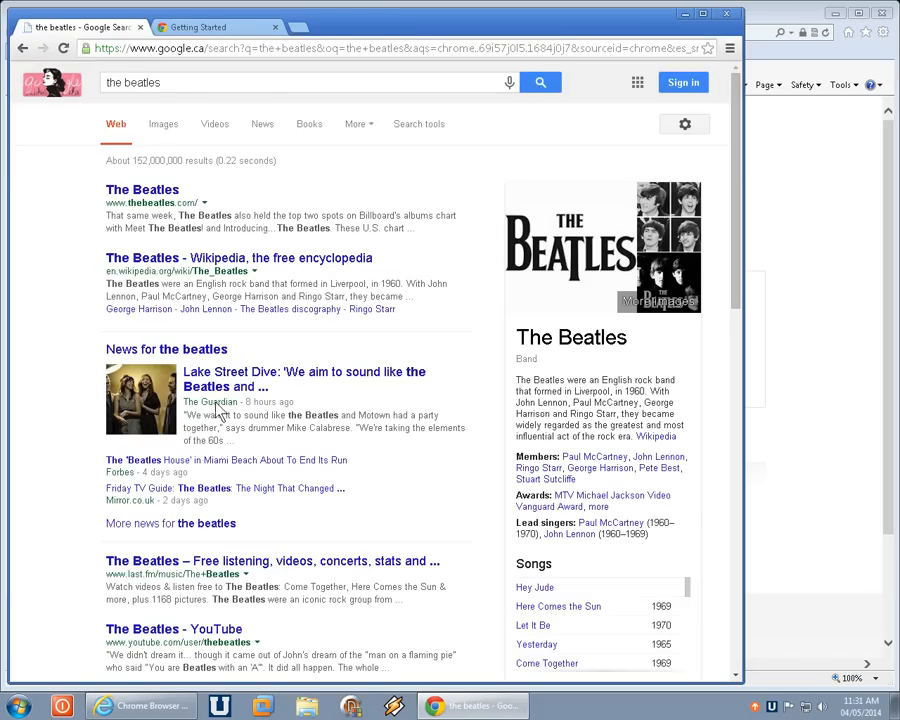
pyautogui.moveTo(390, 110)
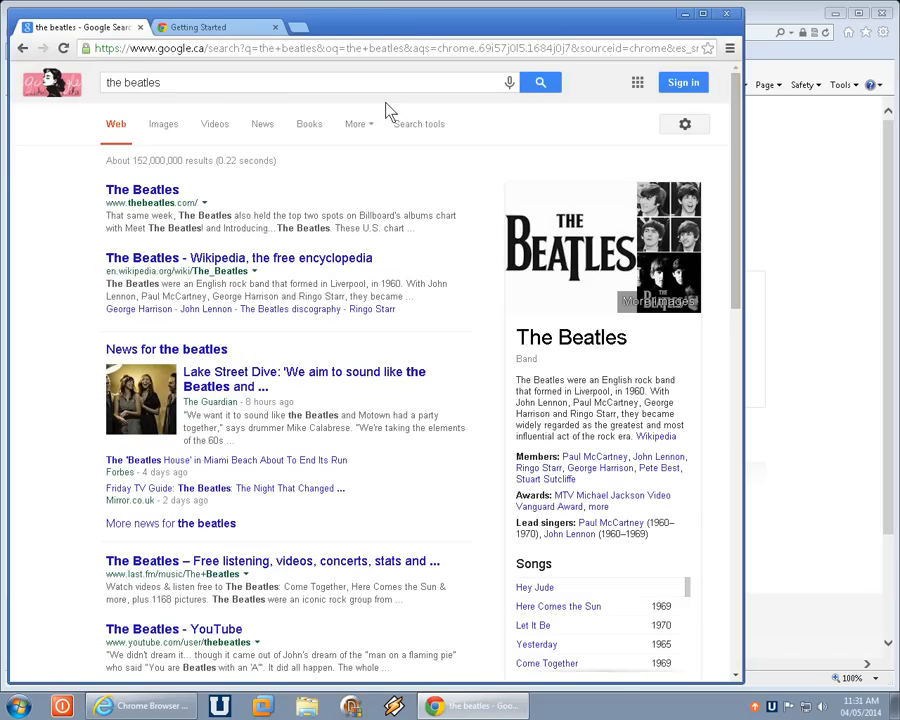
pyautogui.click(200, 28)
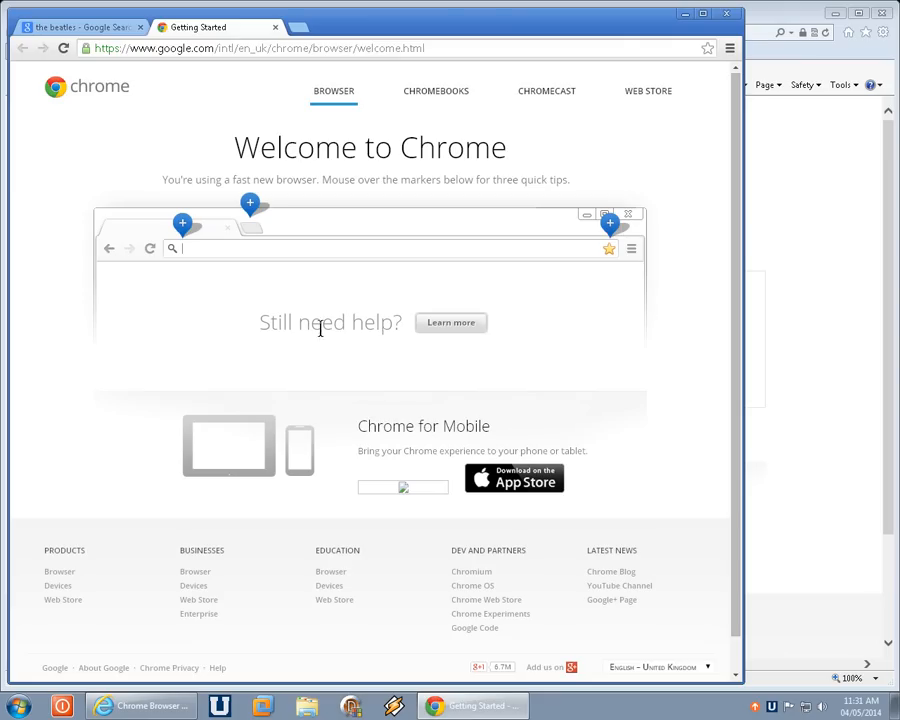
pyautogui.moveTo(360, 398)
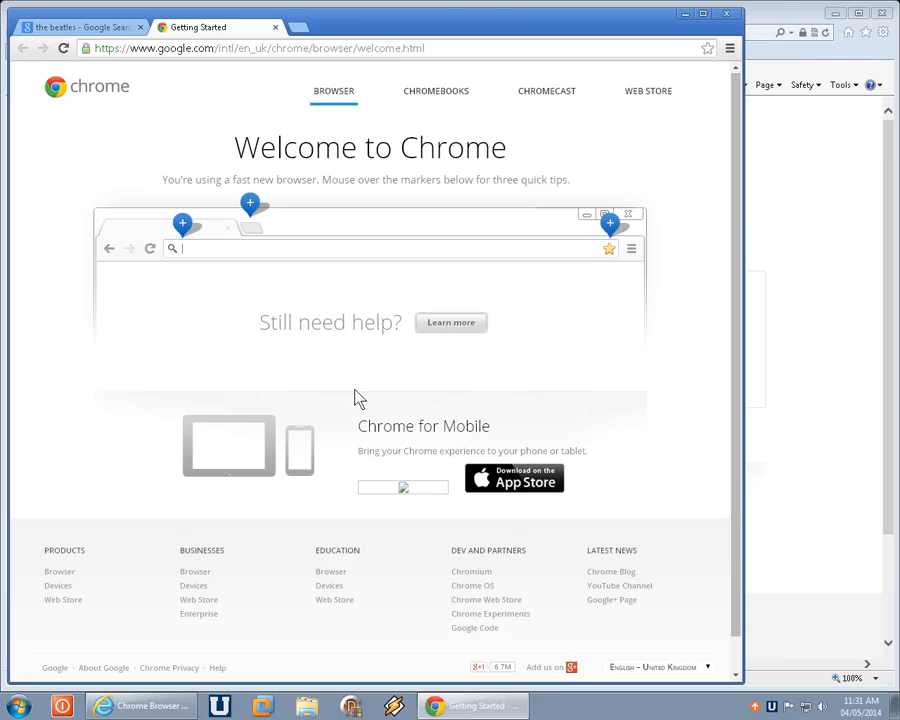
pyautogui.moveTo(336, 362)
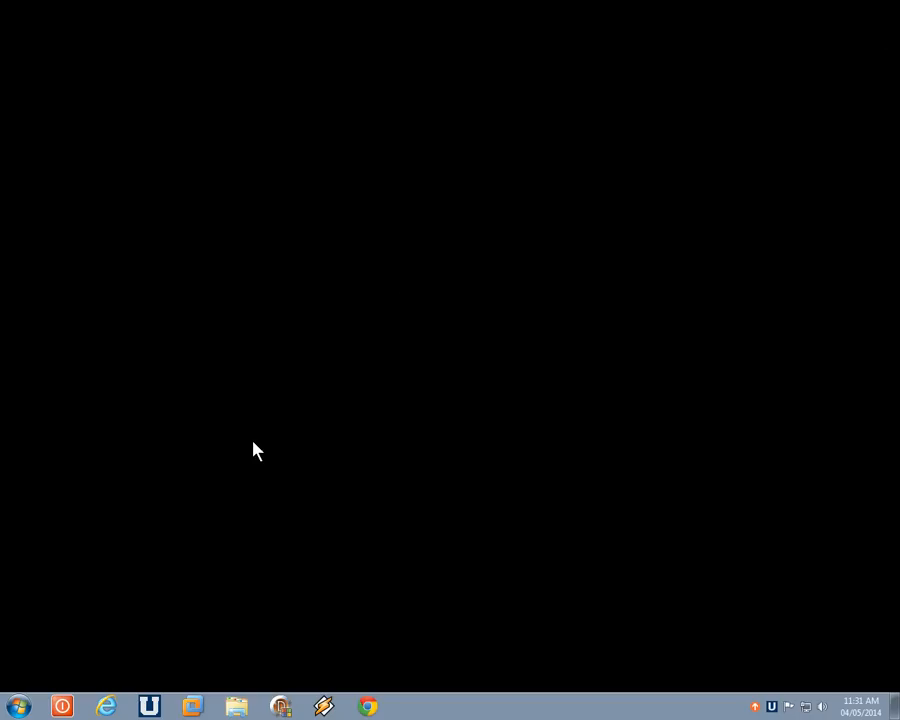
pyautogui.moveTo(324, 708)
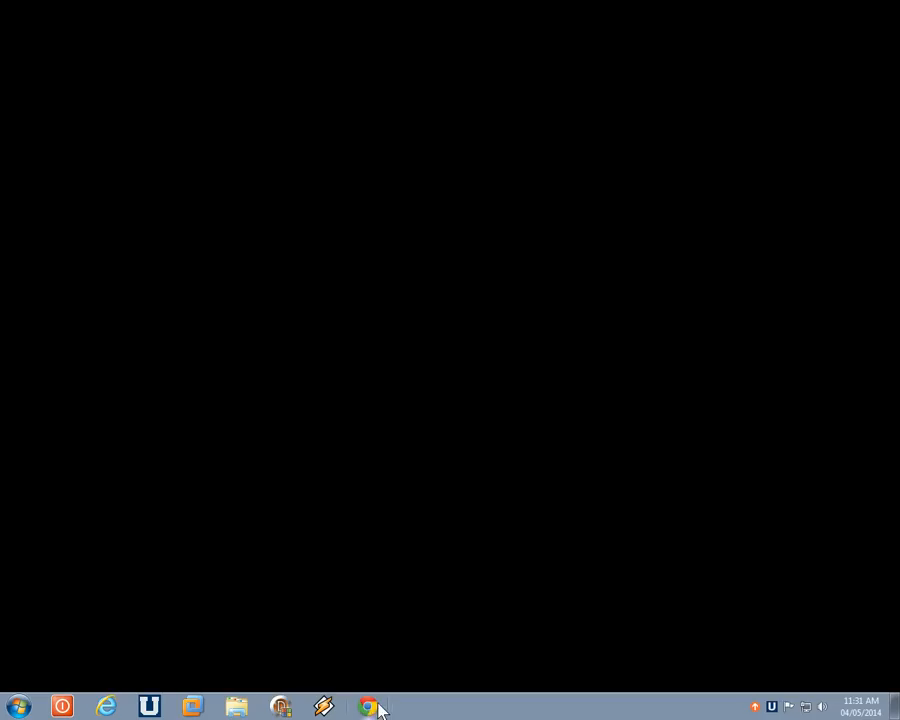
# Relaunch Chrome from the taskbar and choose 'Don't ask again' on the default-browser infobar
pyautogui.click(370, 708)
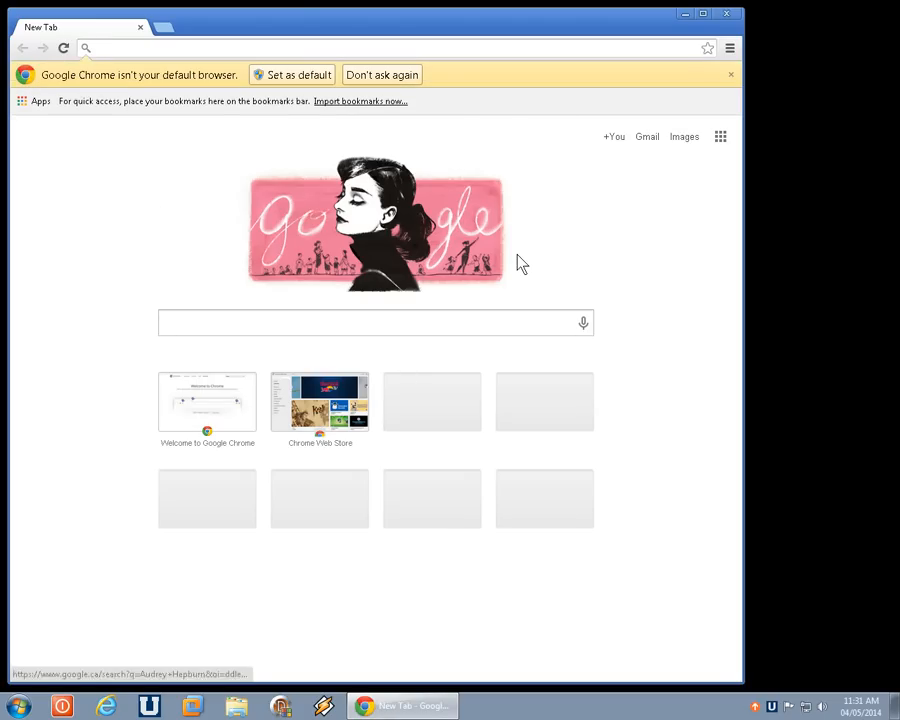
pyautogui.moveTo(228, 166)
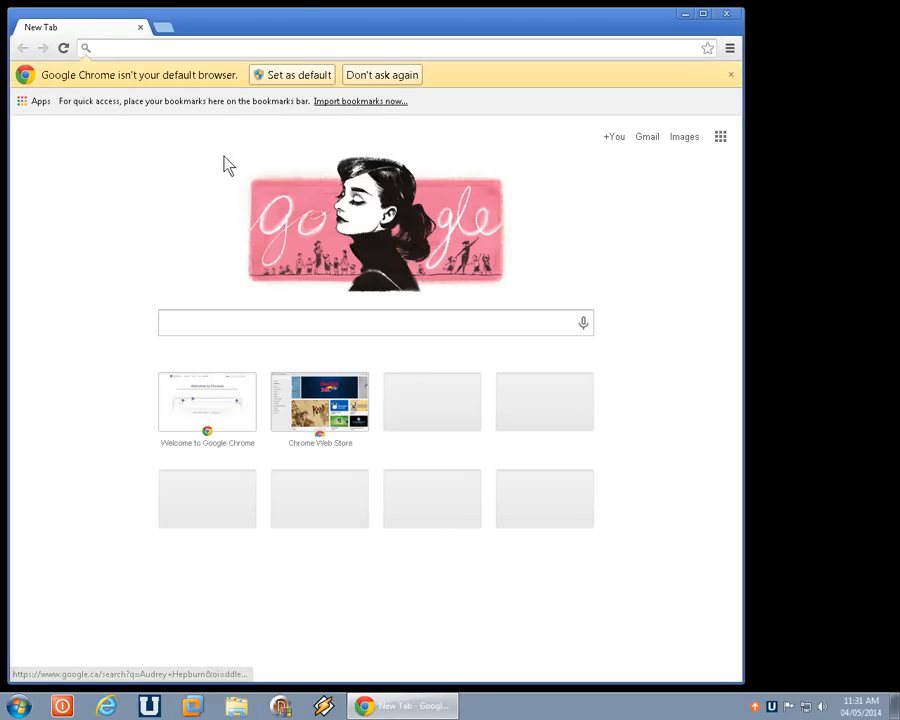
pyautogui.moveTo(112, 84)
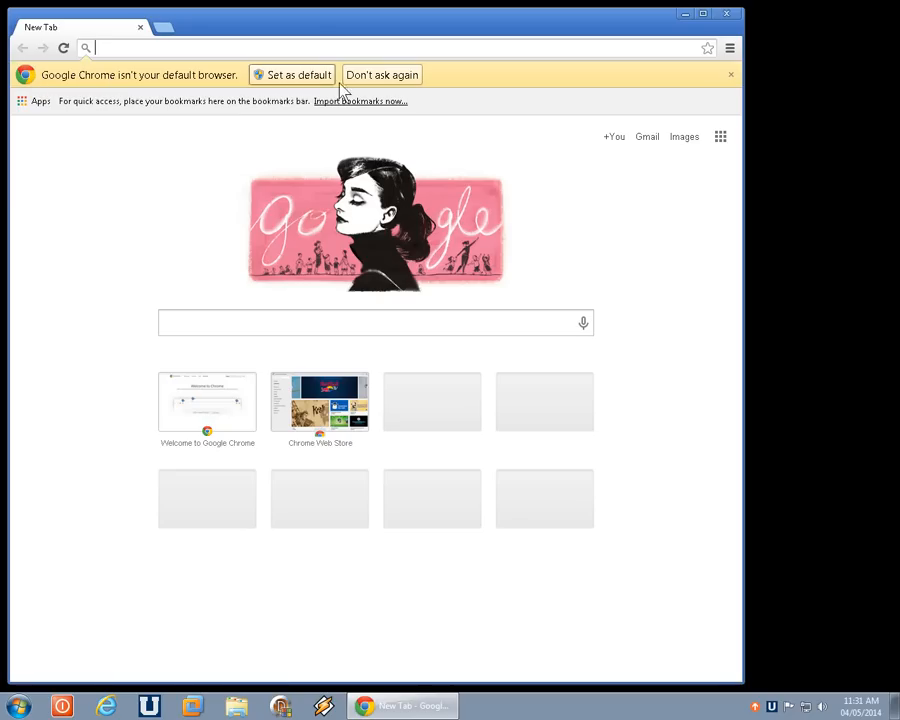
pyautogui.moveTo(258, 78)
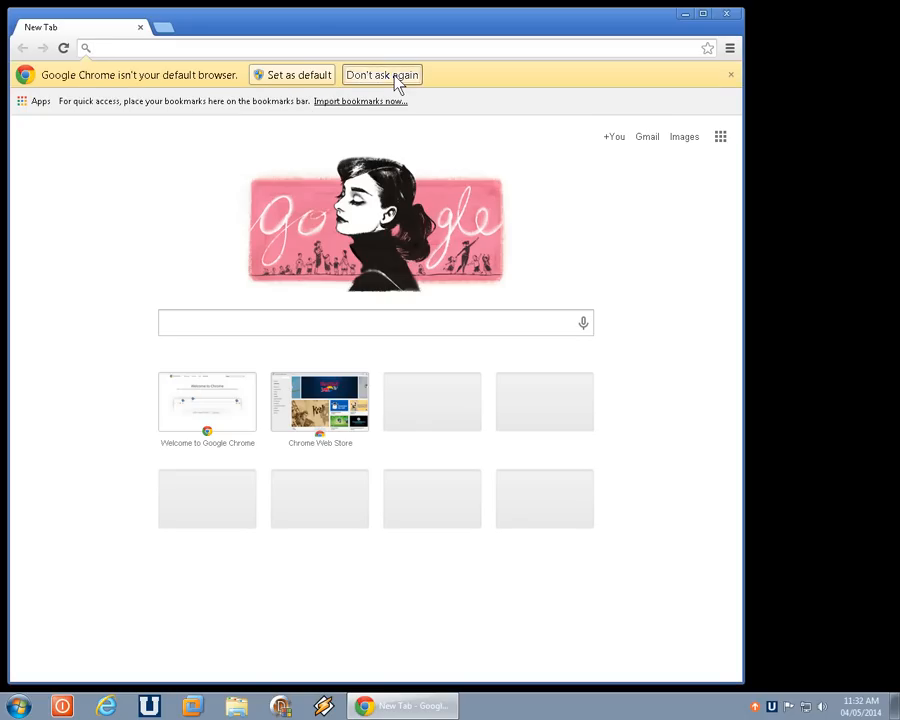
pyautogui.click(380, 74)
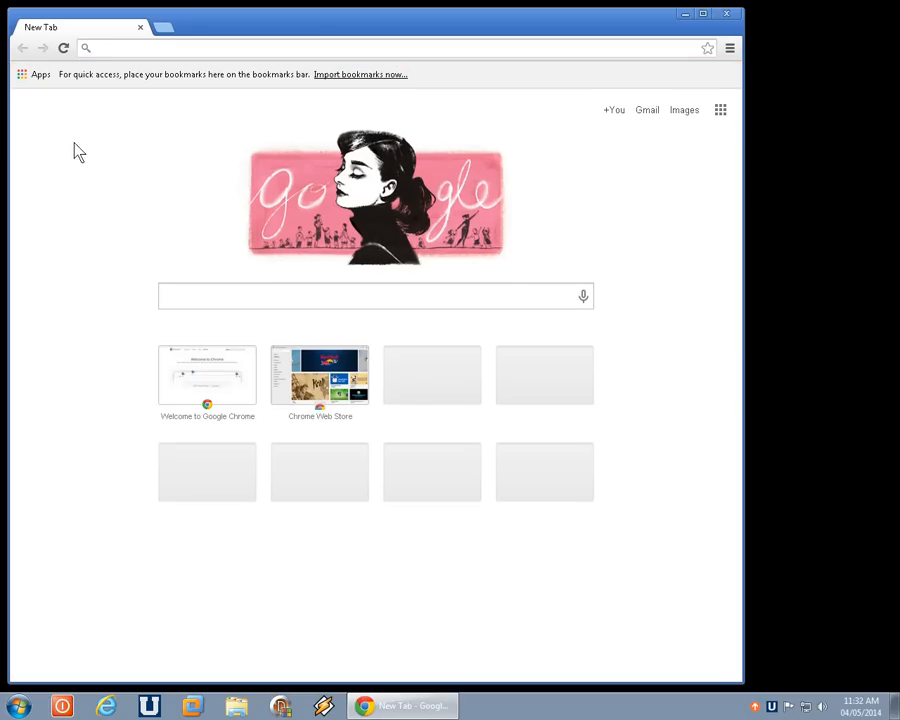
pyautogui.moveTo(296, 94)
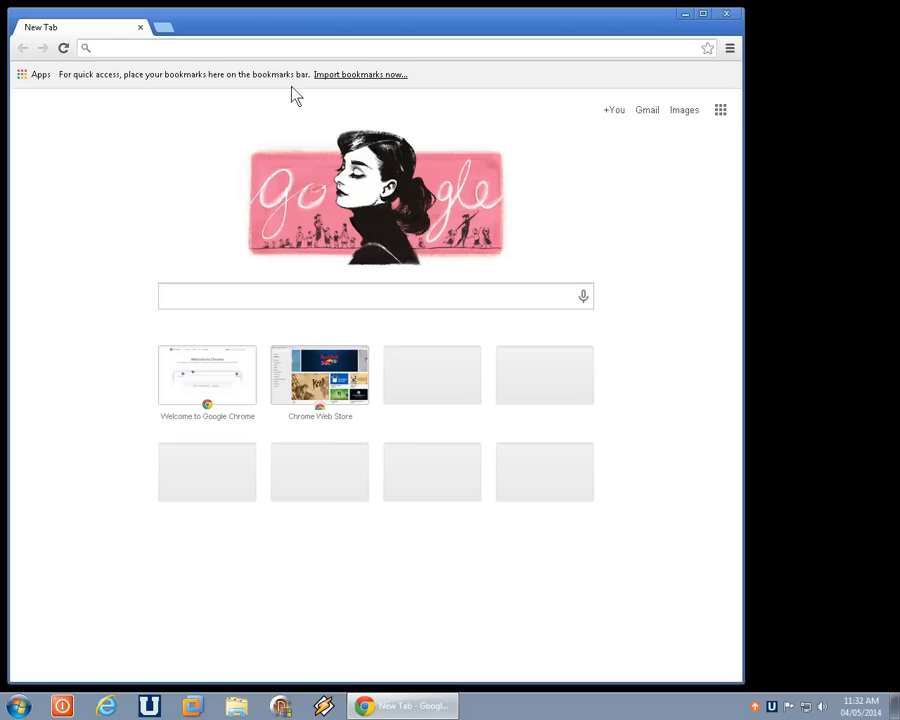
pyautogui.moveTo(352, 90)
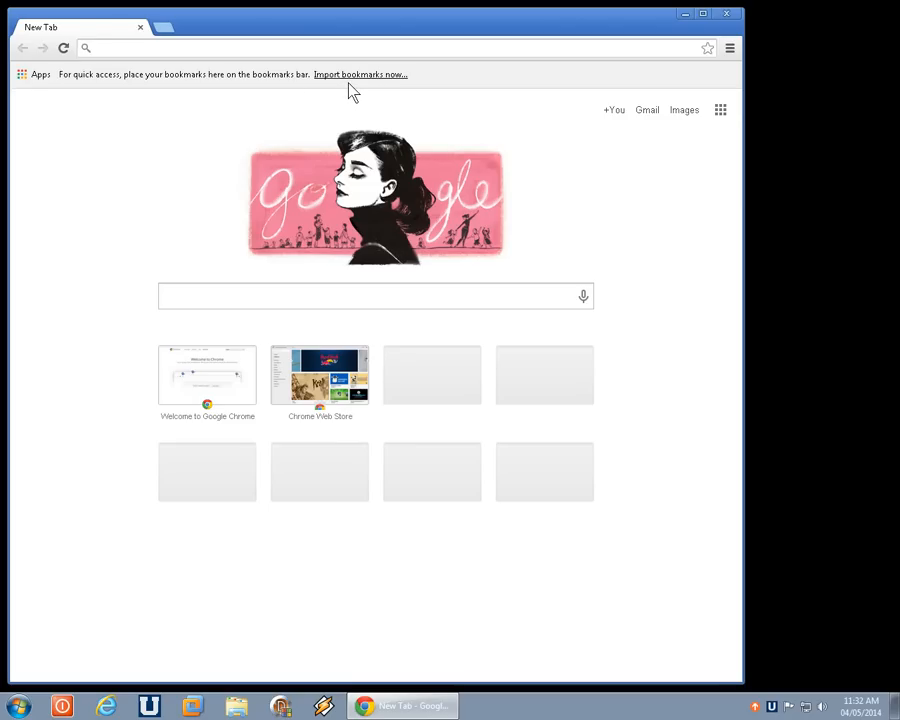
pyautogui.moveTo(152, 96)
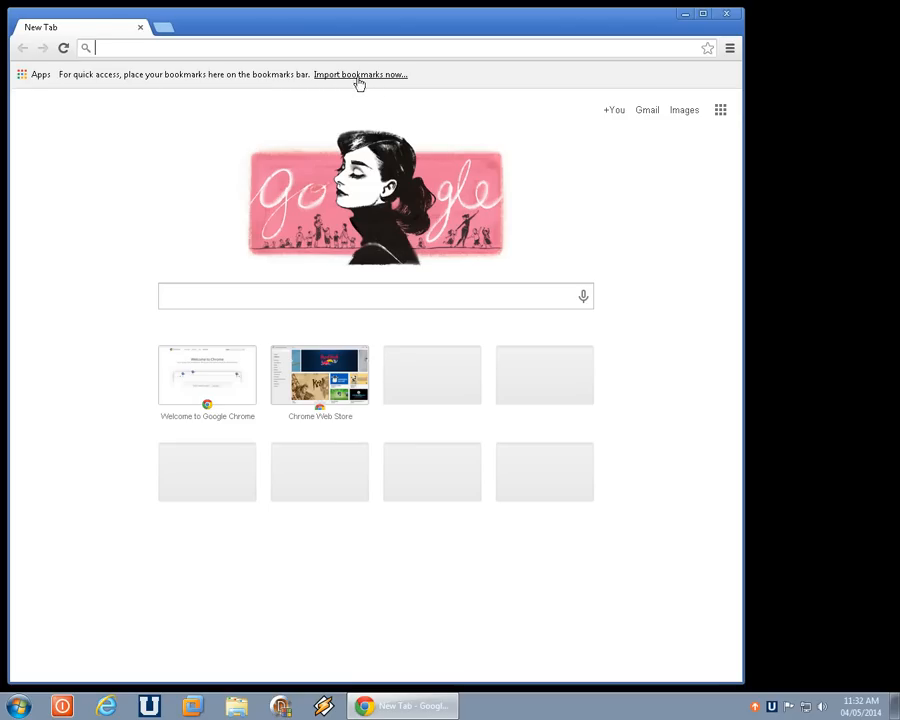
# Import all items from Microsoft Internet Explorer and keep 'Always show the bookmarks bar' checked
pyautogui.click(360, 74)
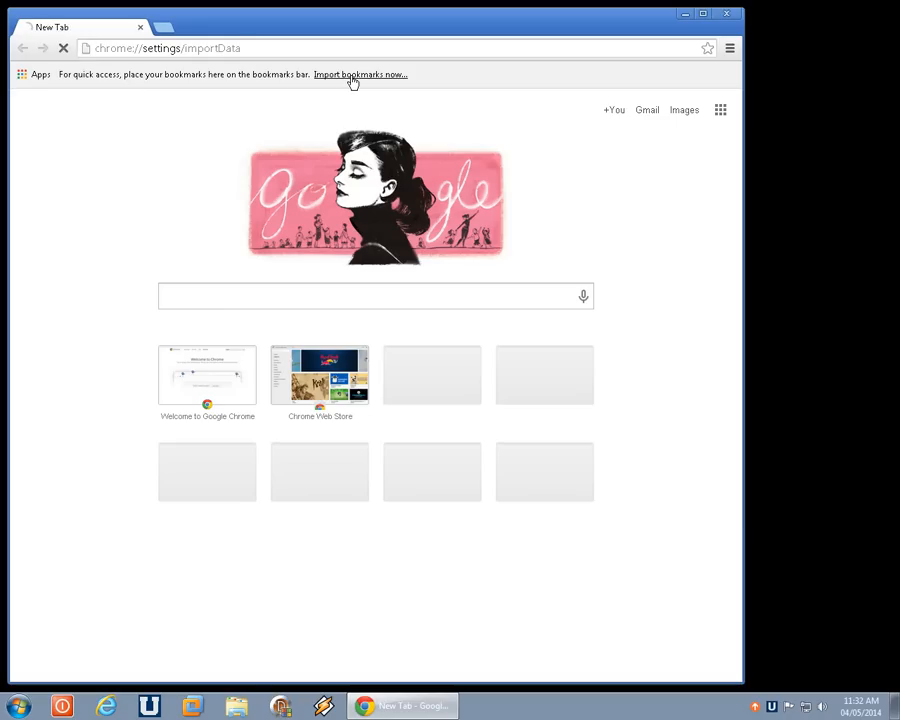
pyautogui.click(360, 74)
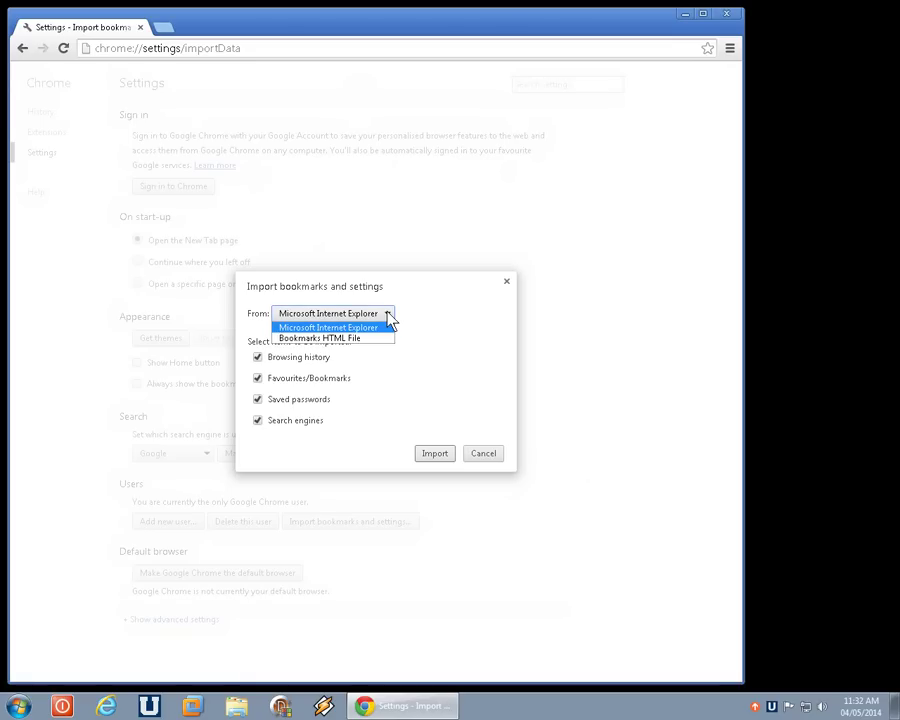
pyautogui.moveTo(328, 338)
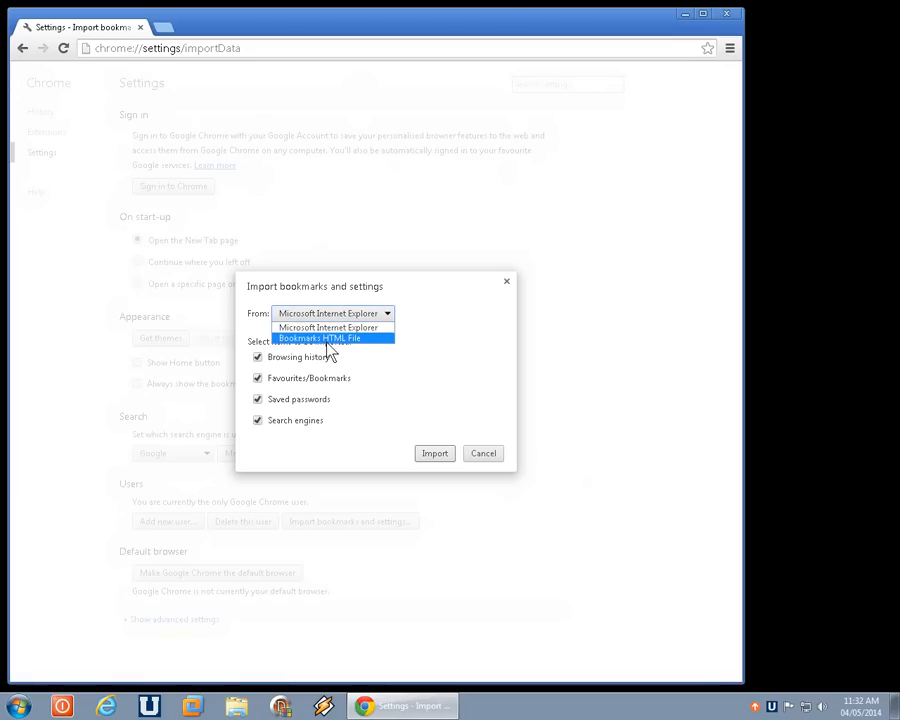
pyautogui.moveTo(328, 328)
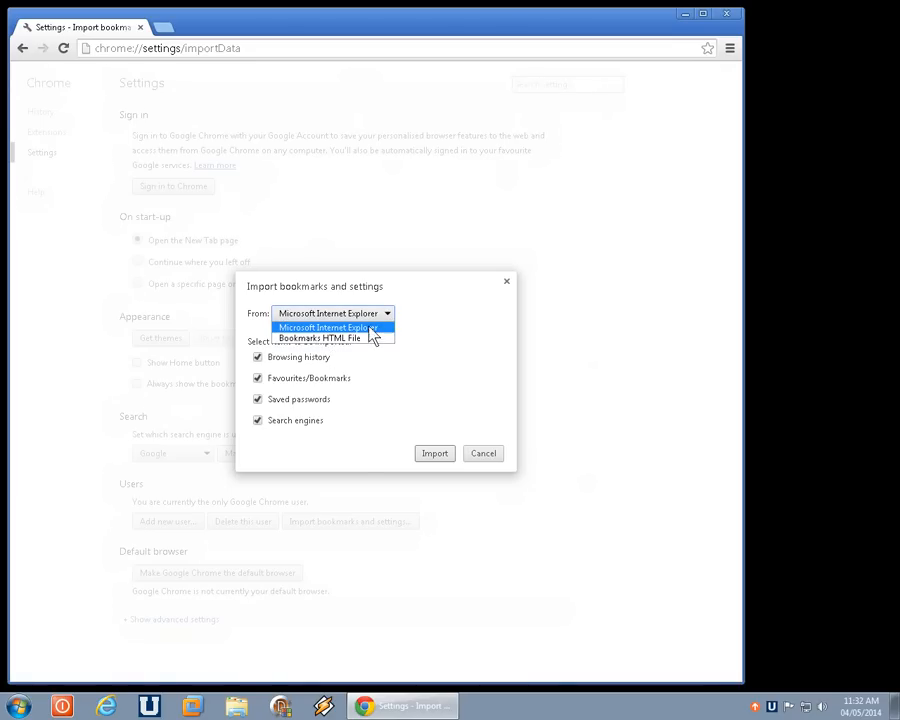
pyautogui.click(328, 328)
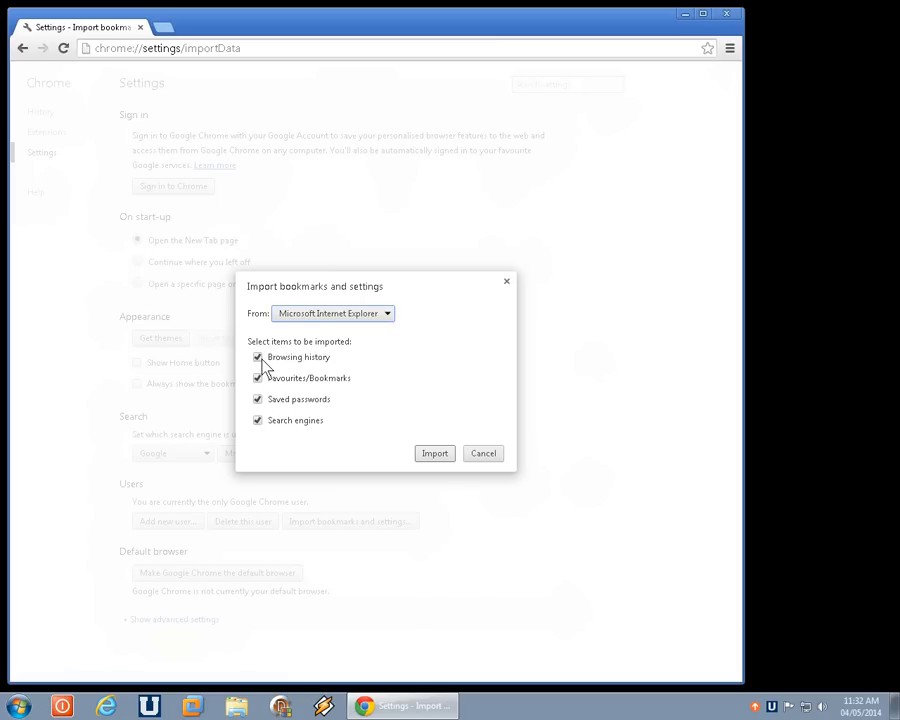
pyautogui.moveTo(258, 470)
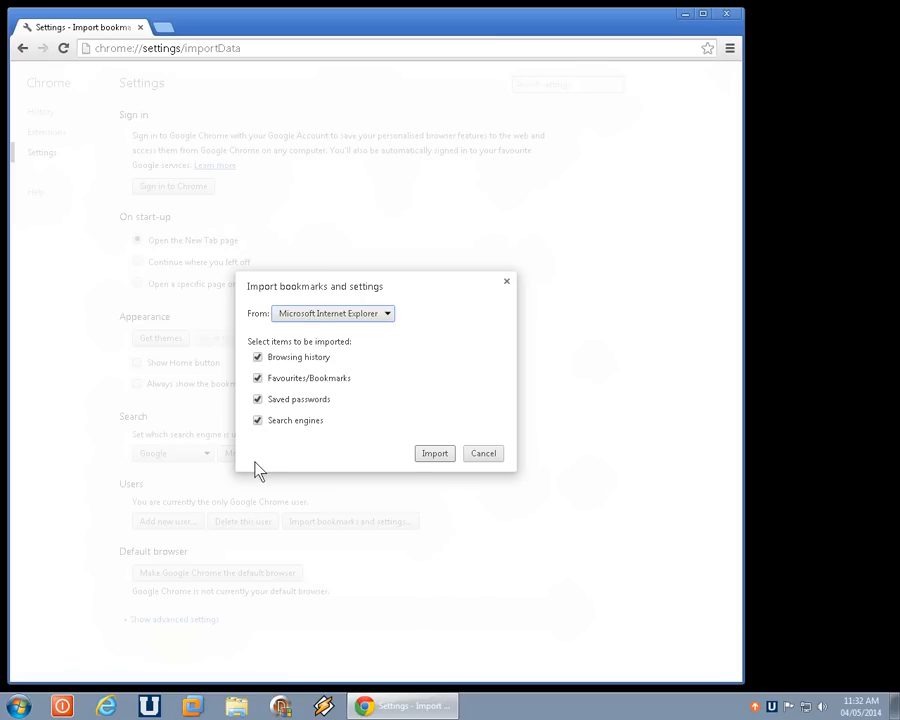
pyautogui.moveTo(268, 410)
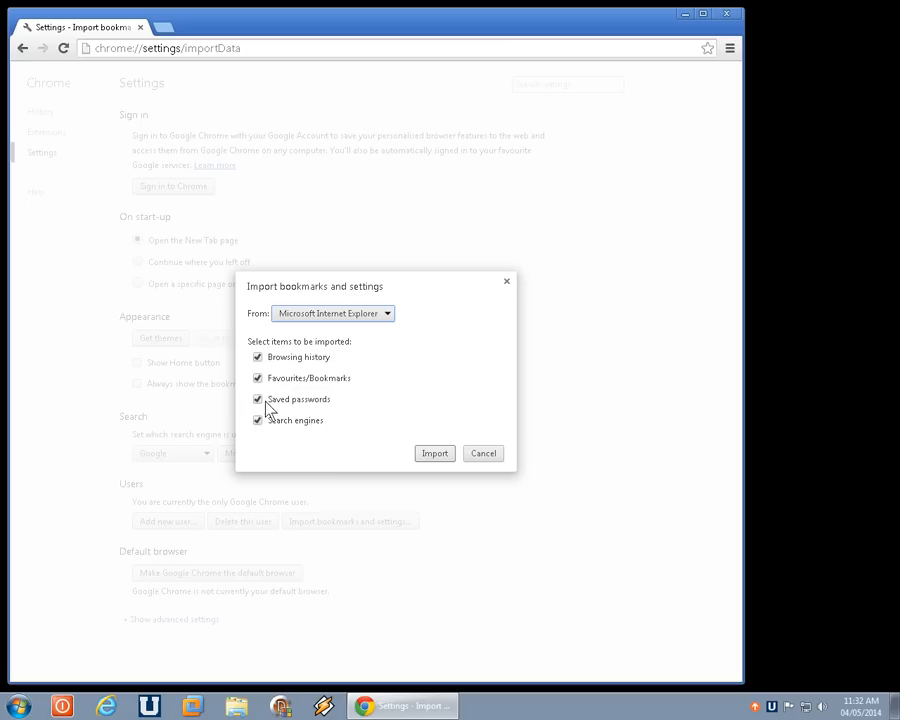
pyautogui.moveTo(312, 362)
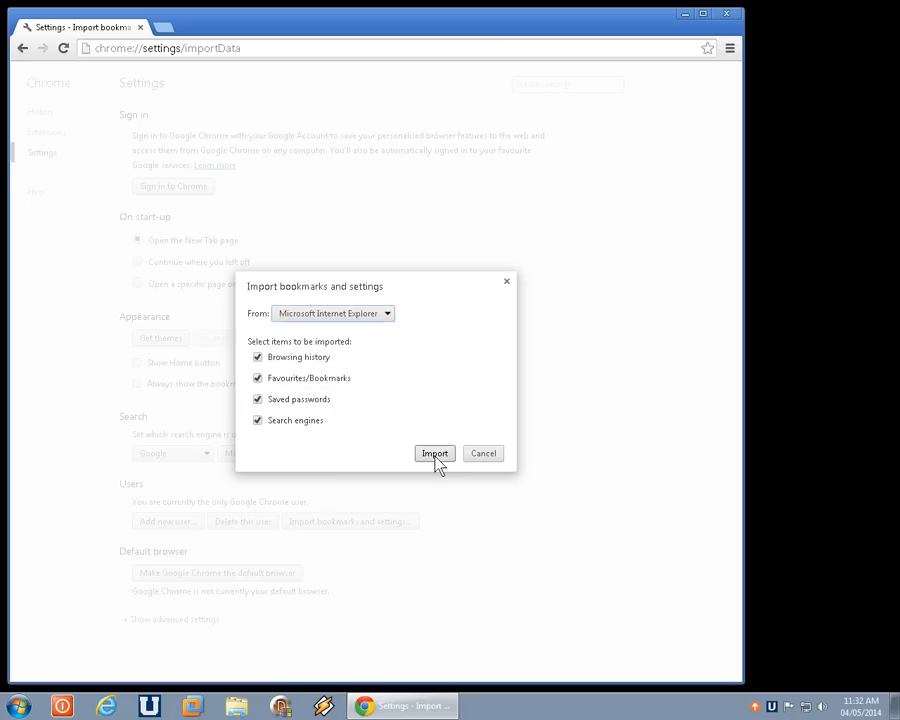
pyautogui.click(434, 452)
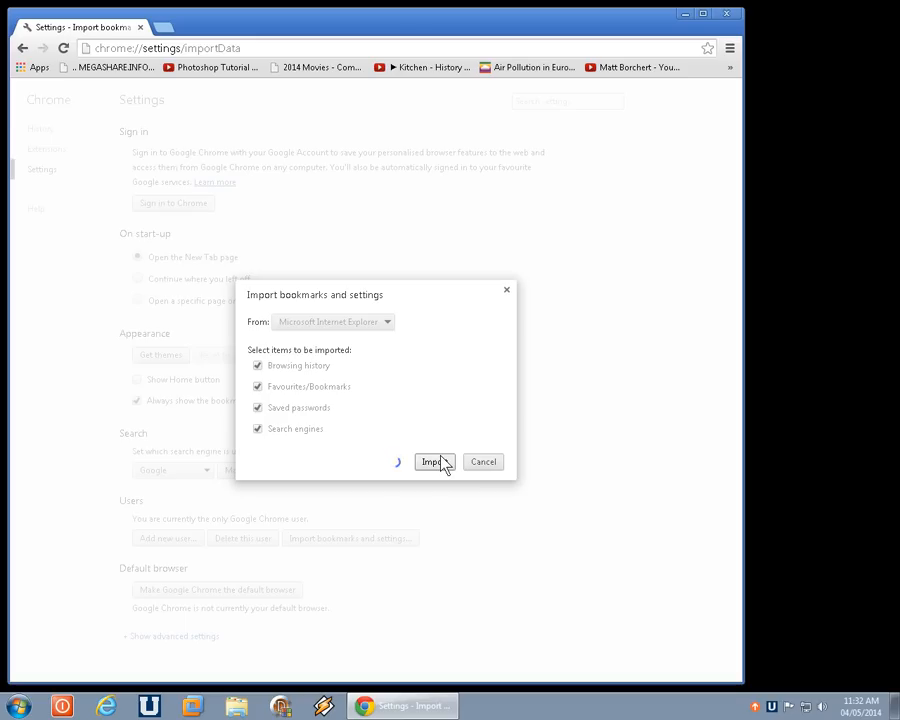
pyautogui.click(432, 460)
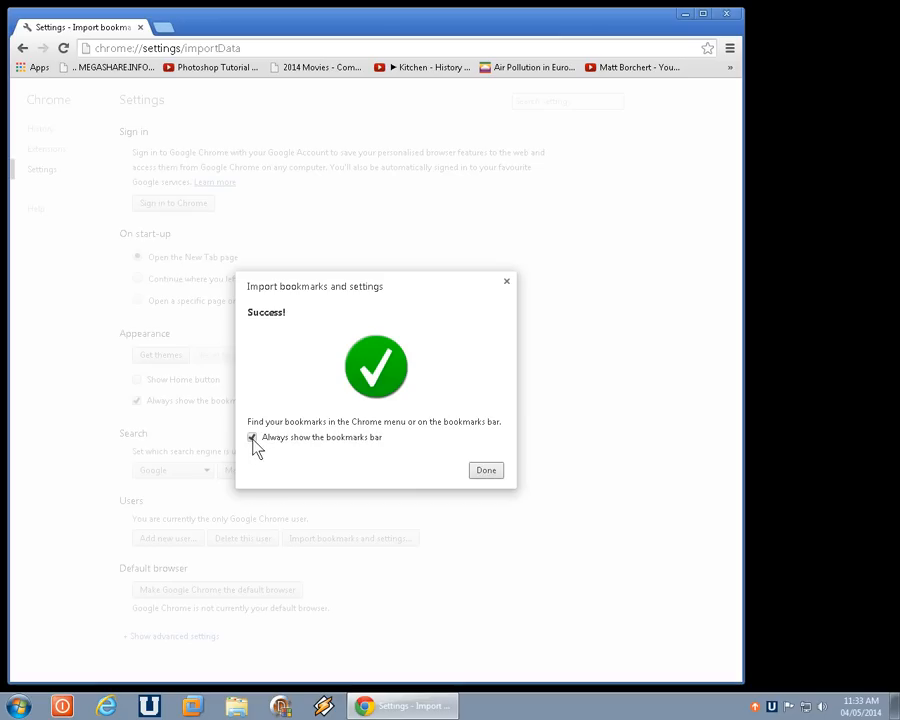
pyautogui.click(252, 436)
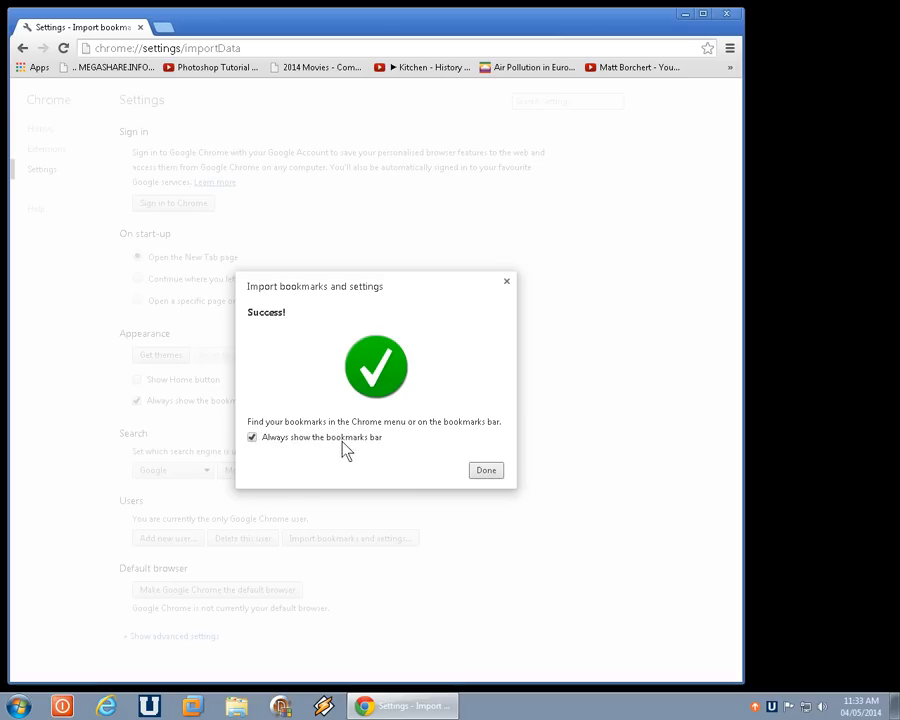
# Dismiss the import confirmation and browse the 'Imported From IE' folder in the bookmarks overflow
pyautogui.click(484, 470)
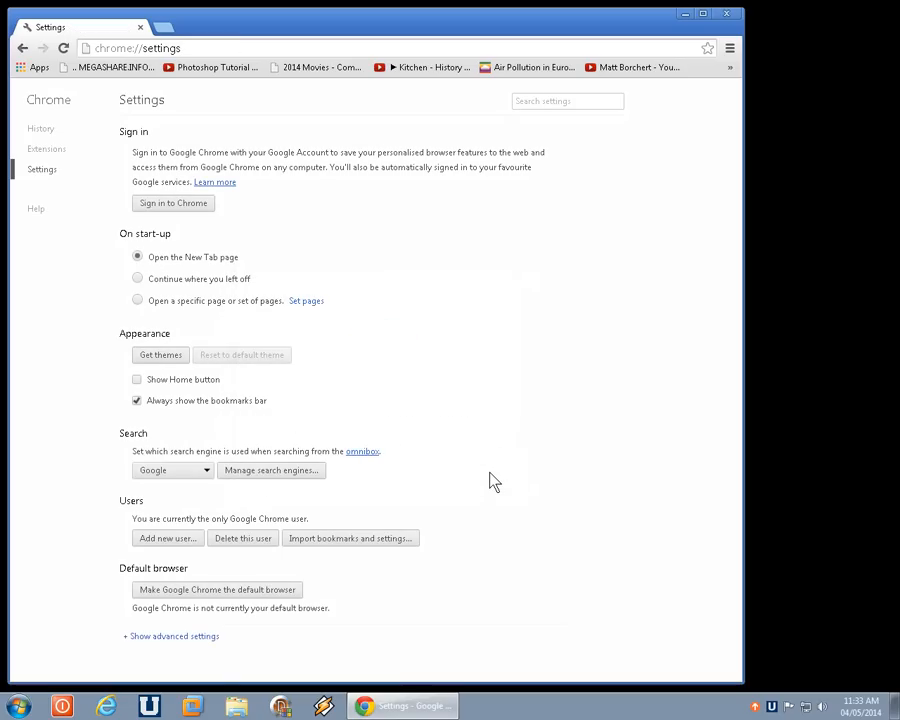
pyautogui.moveTo(730, 84)
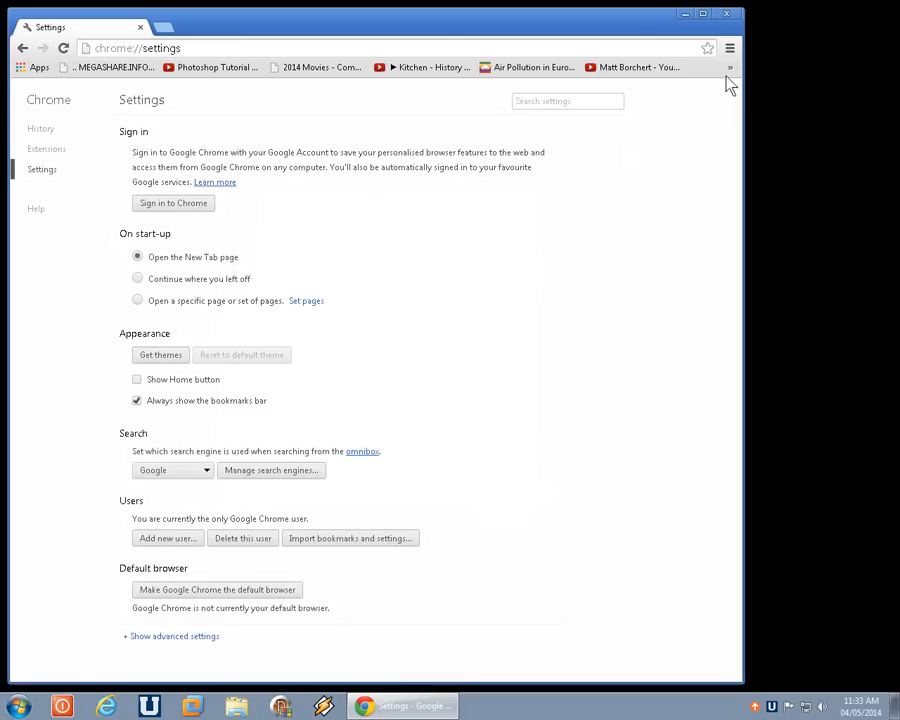
pyautogui.moveTo(530, 78)
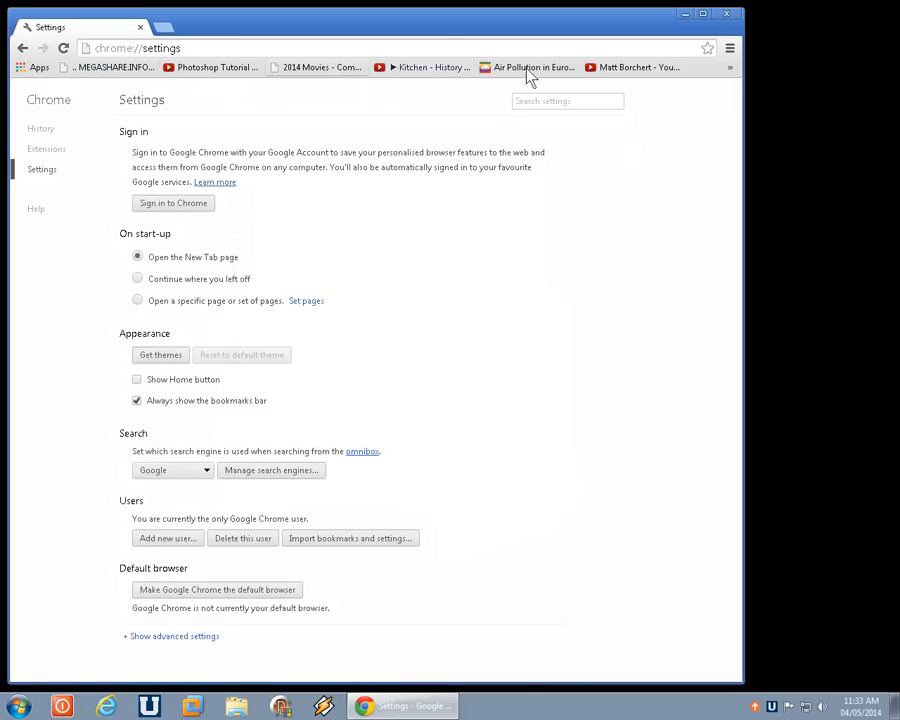
pyautogui.click(730, 68)
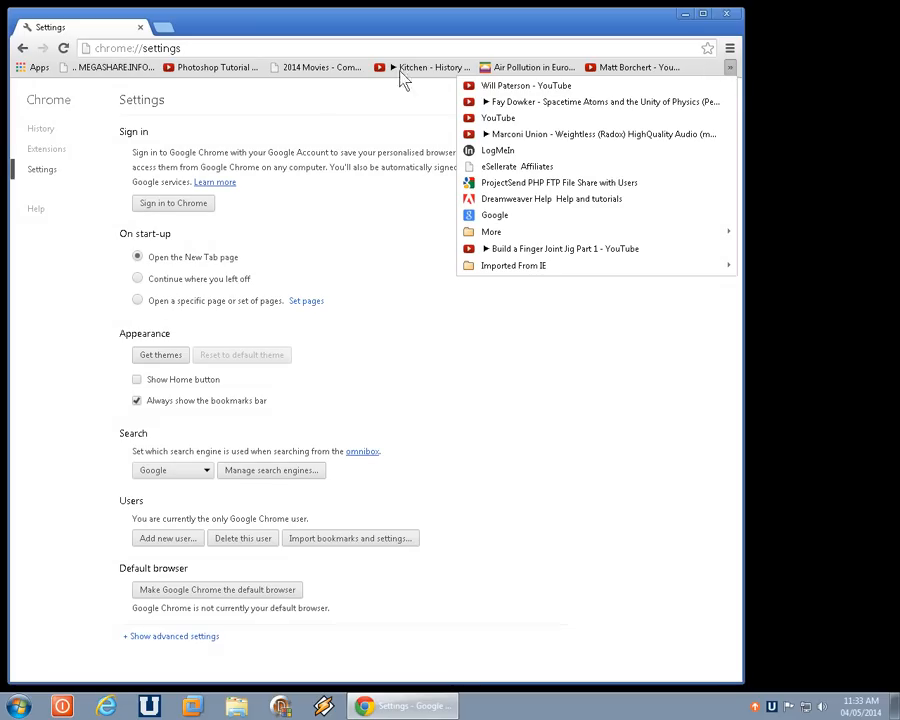
pyautogui.moveTo(734, 80)
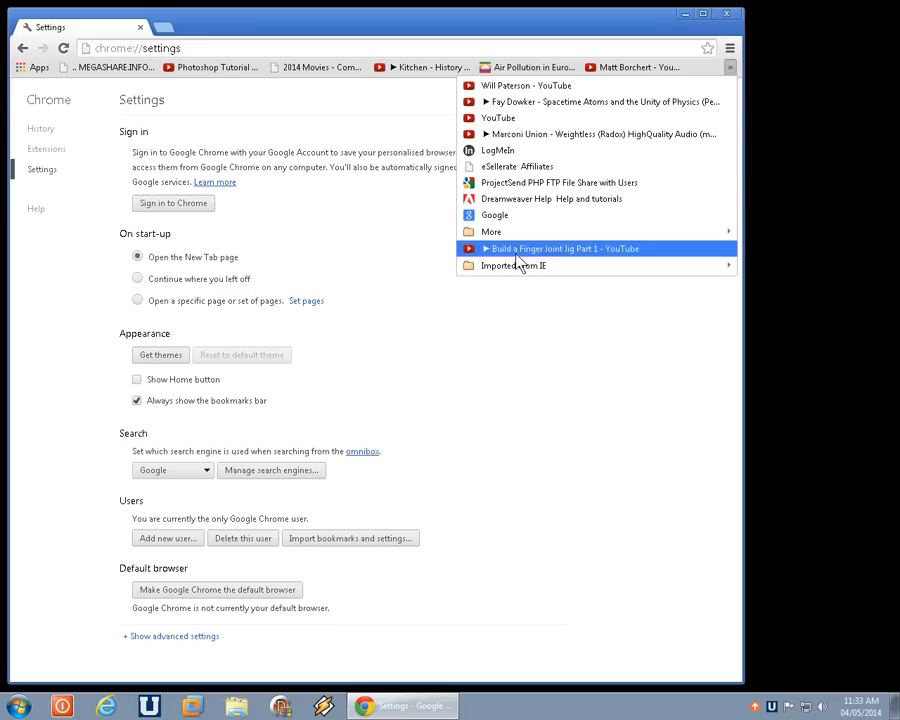
pyautogui.moveTo(512, 264)
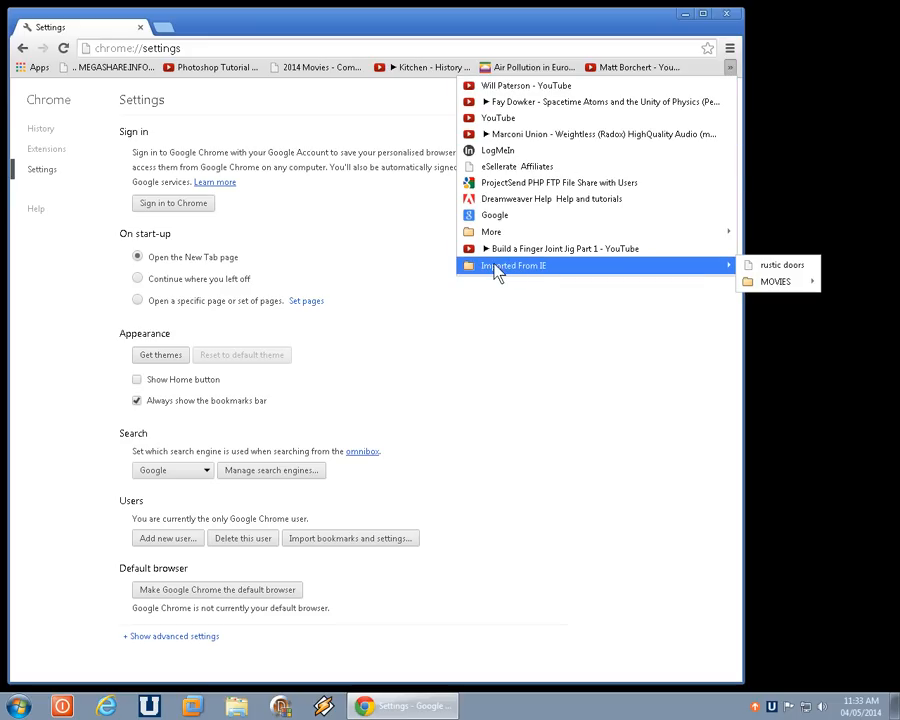
pyautogui.moveTo(548, 278)
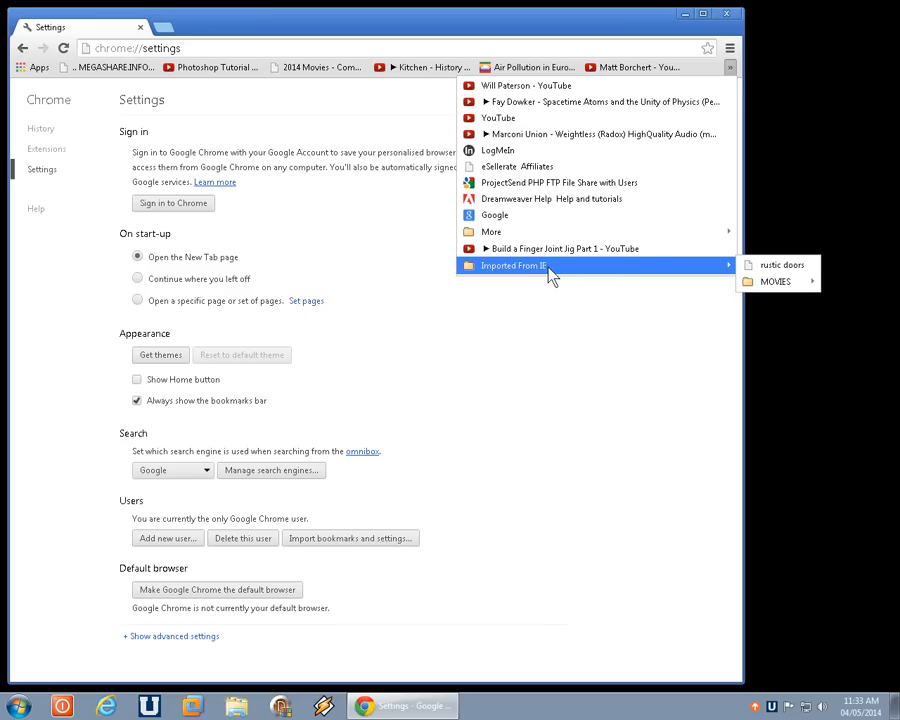
pyautogui.moveTo(776, 280)
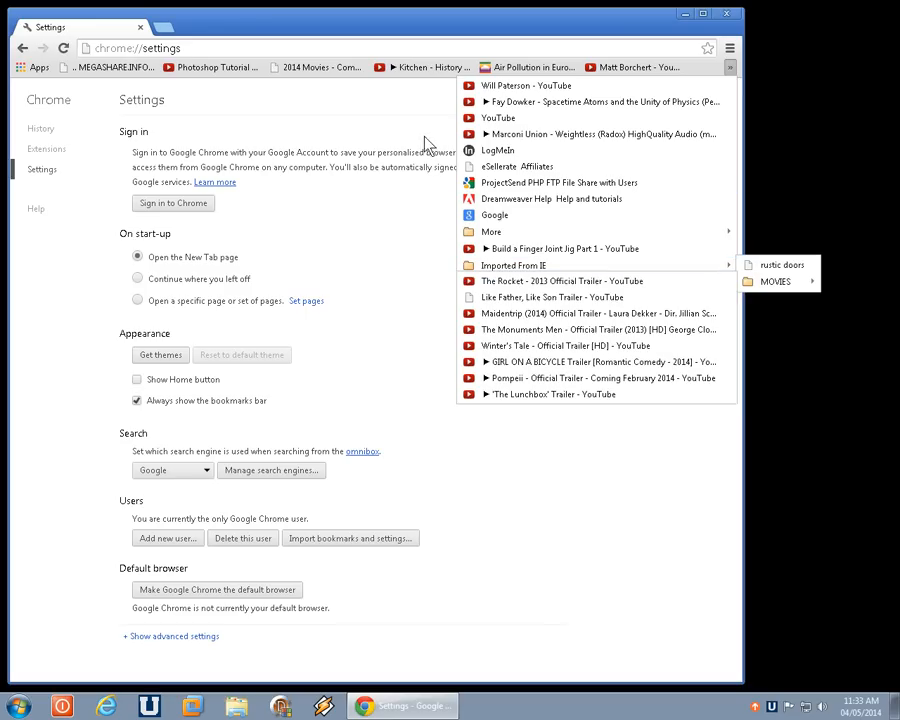
pyautogui.click(380, 254)
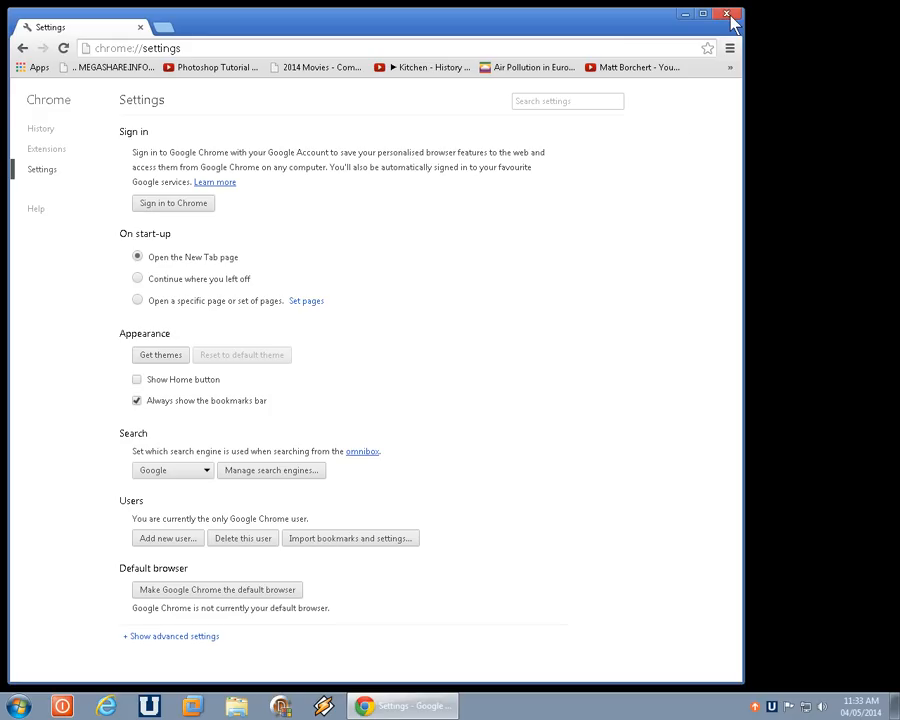
pyautogui.moveTo(730, 18)
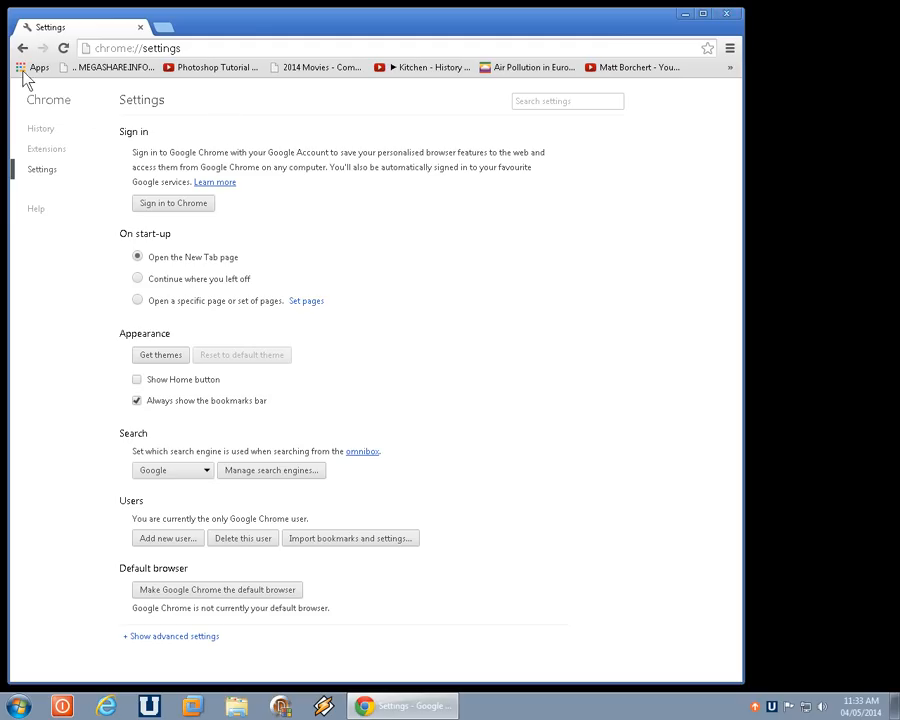
pyautogui.moveTo(170, 296)
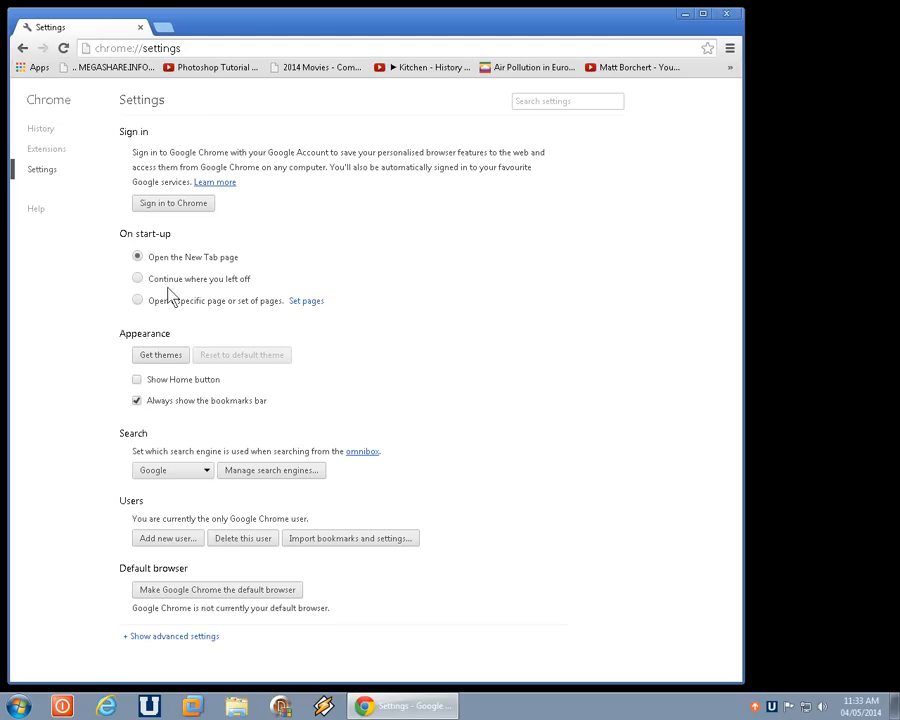
pyautogui.moveTo(208, 290)
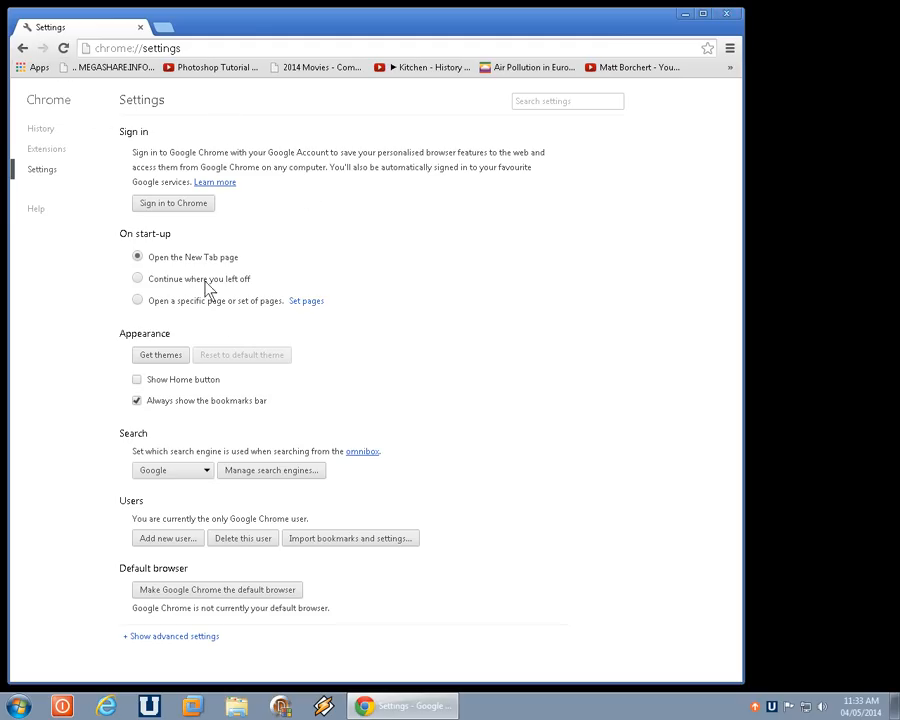
pyautogui.moveTo(190, 414)
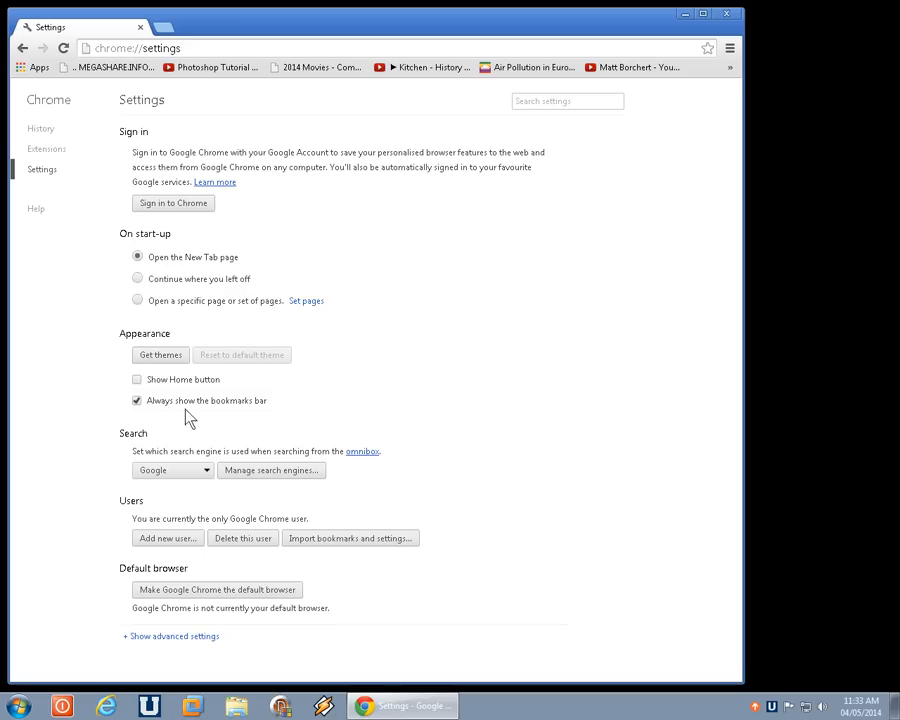
pyautogui.moveTo(152, 372)
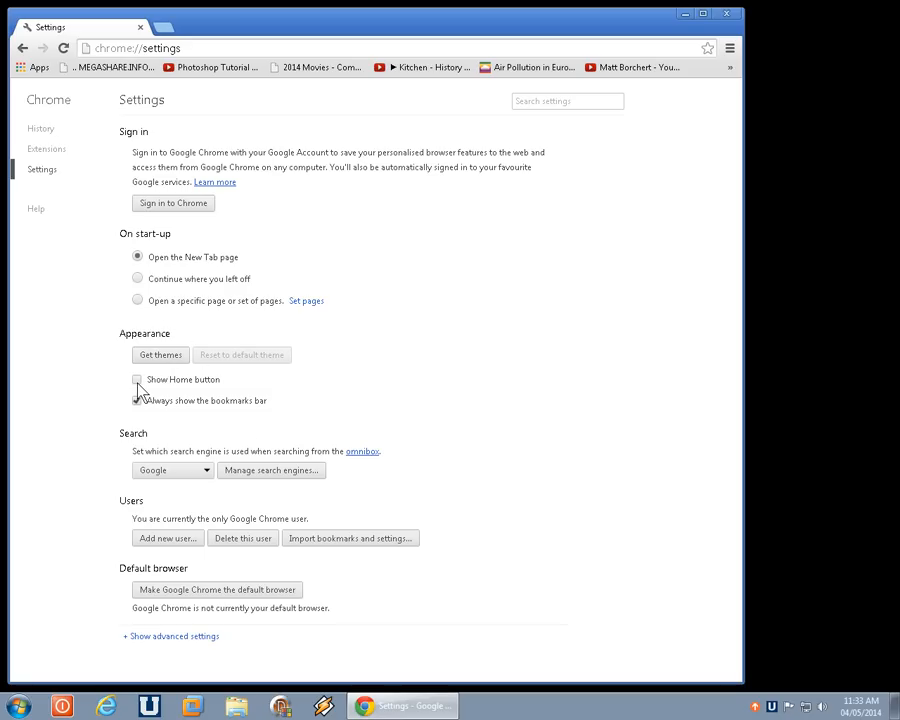
# Enable 'Show Home button' in Settings and test the Home button on the new tab
pyautogui.click(136, 380)
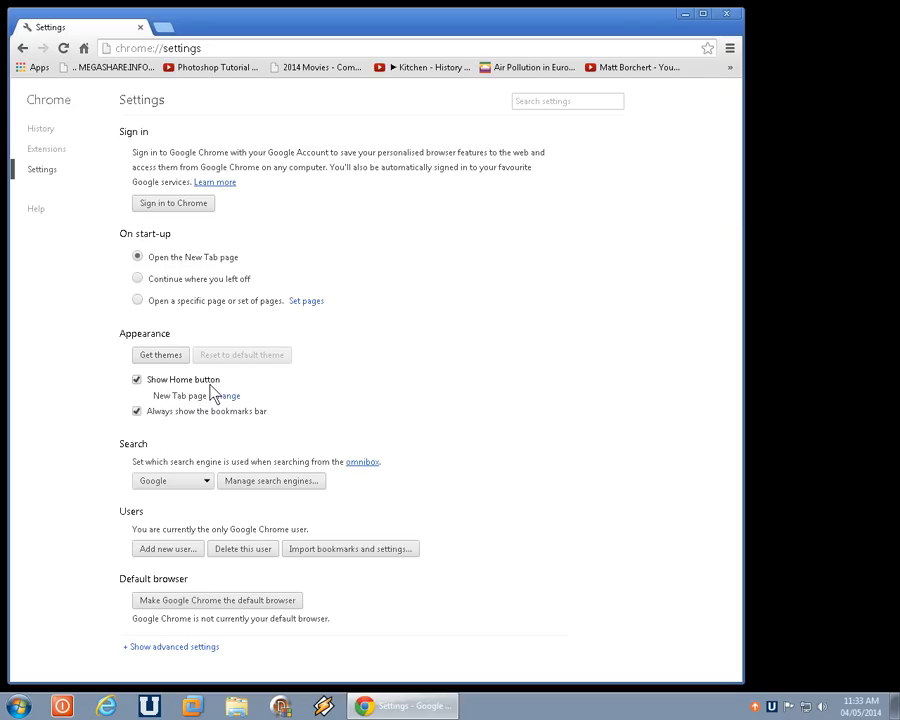
pyautogui.moveTo(176, 310)
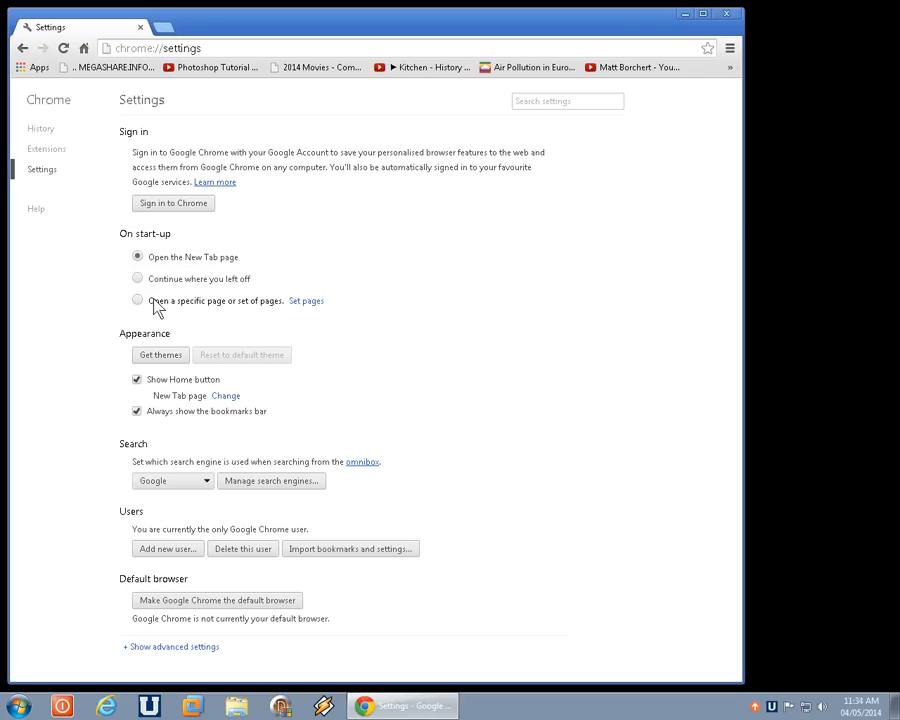
pyautogui.moveTo(168, 36)
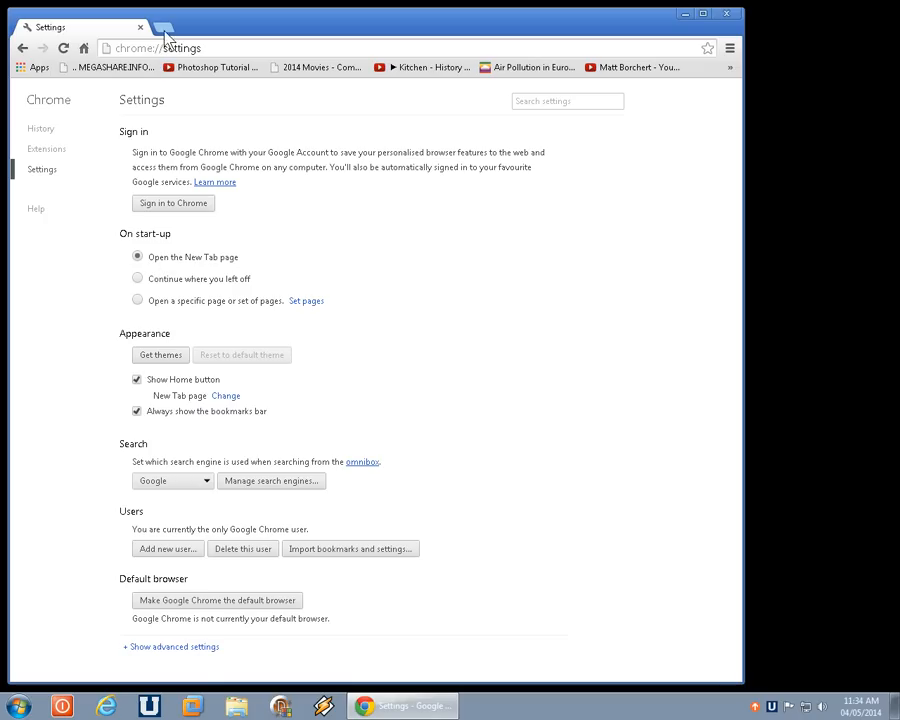
pyautogui.click(164, 28)
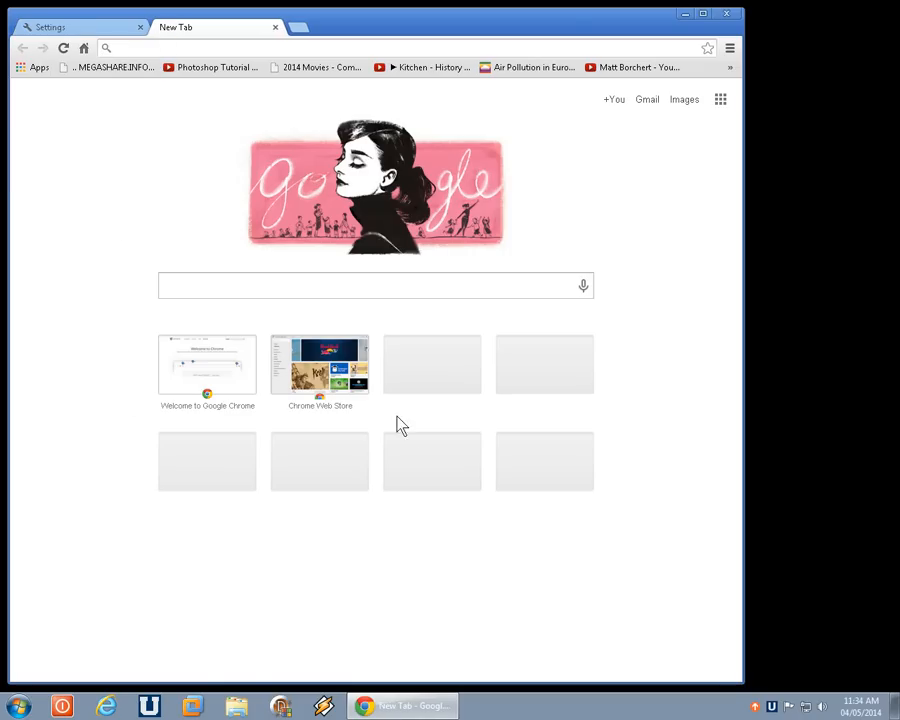
pyautogui.moveTo(622, 486)
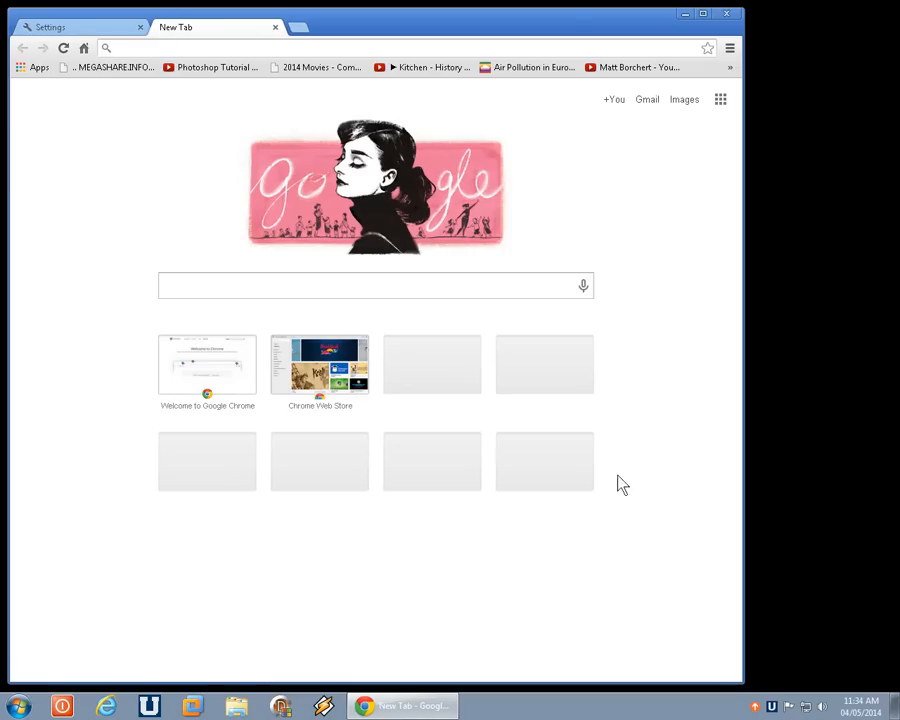
pyautogui.click(80, 28)
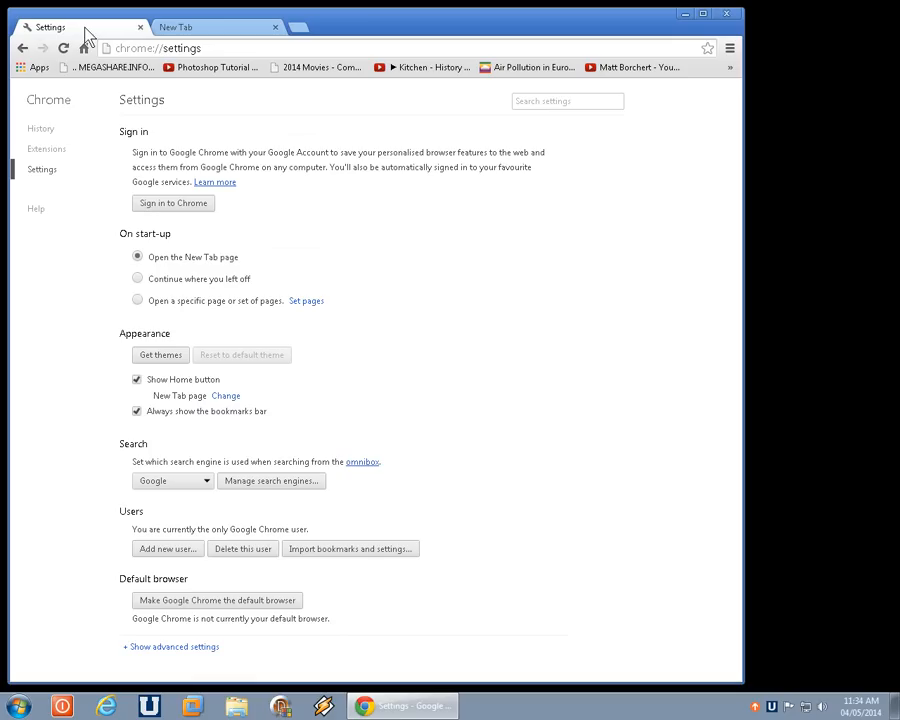
# Set startup to 'Open a specific page or set of pages'
pyautogui.click(136, 300)
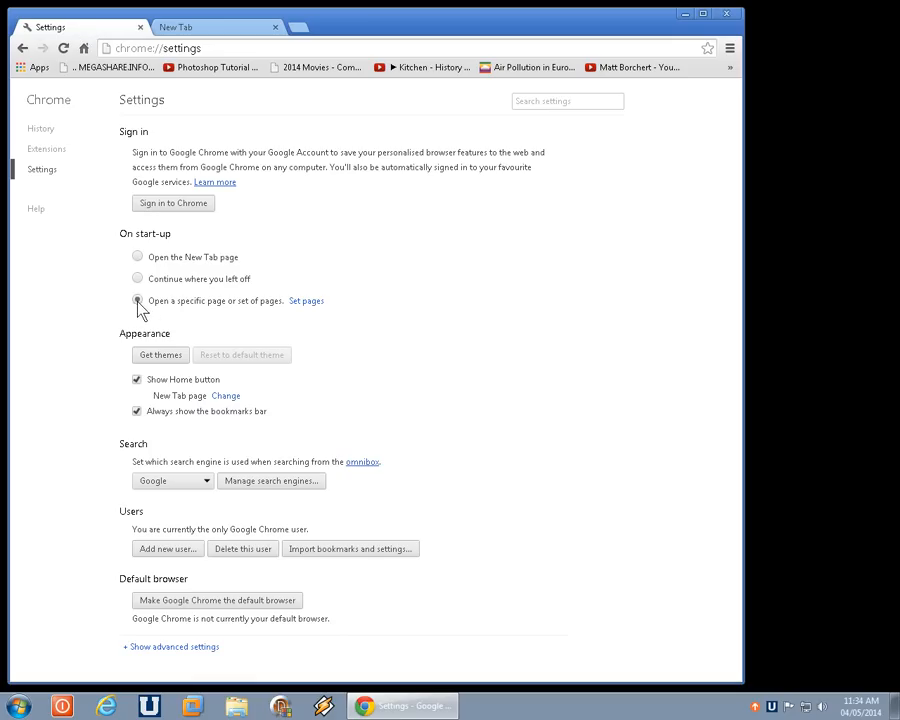
pyautogui.click(136, 300)
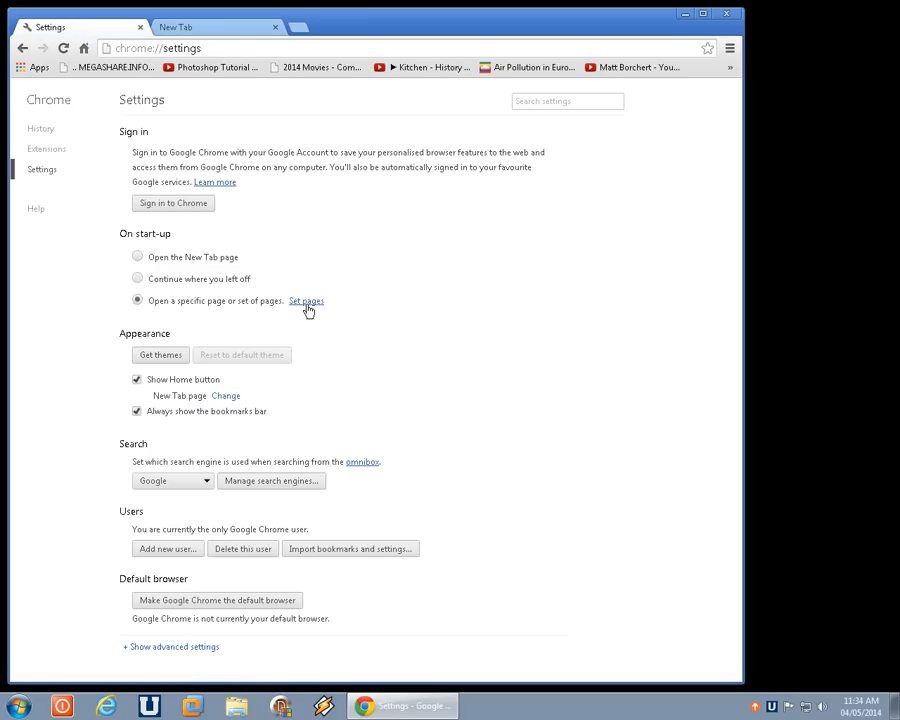
# Set google.ca as the startup page, then close Chrome
pyautogui.click(306, 300)
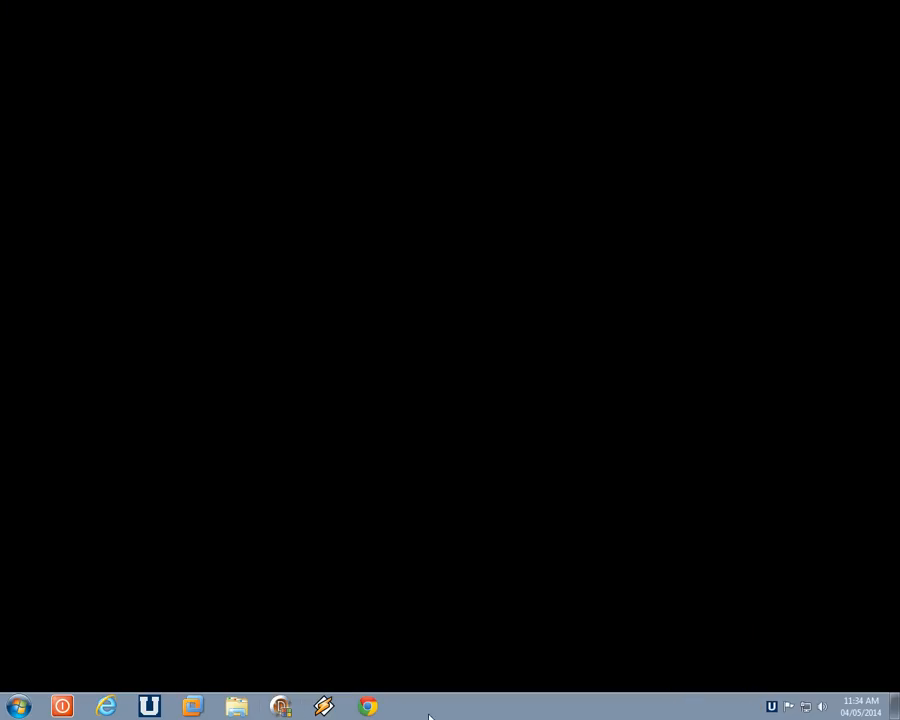
# Relaunch Chrome from the taskbar and confirm it opens on google.ca
pyautogui.click(368, 708)
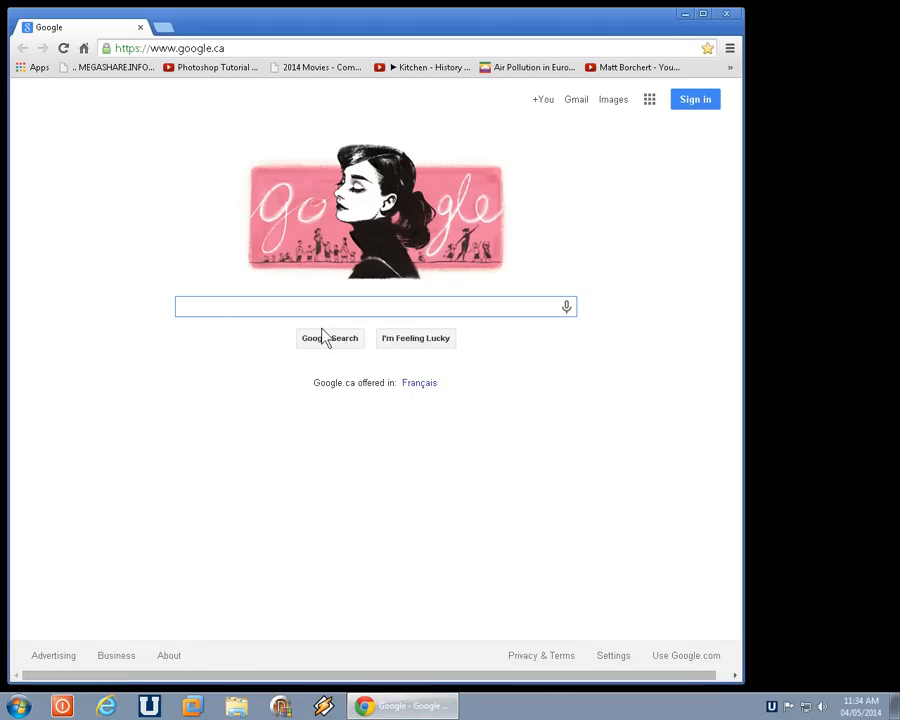
pyautogui.moveTo(330, 352)
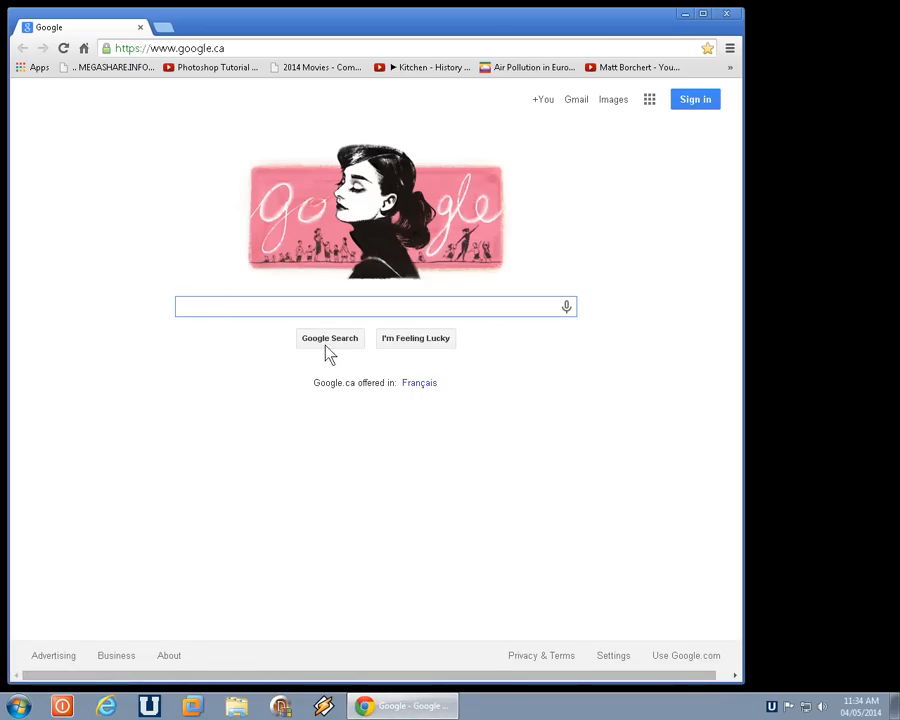
pyautogui.moveTo(120, 216)
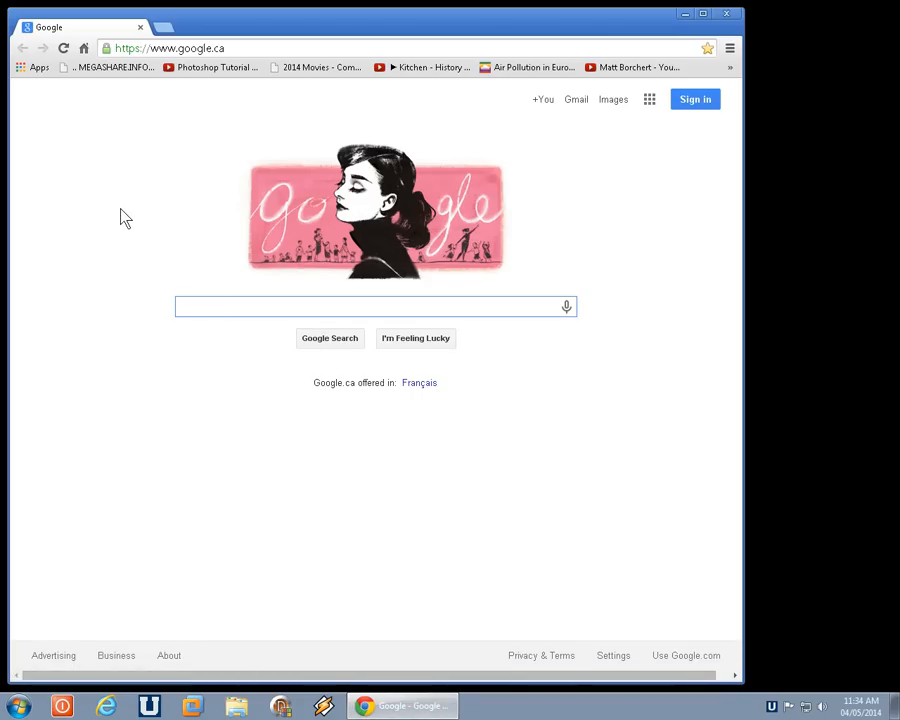
pyautogui.moveTo(112, 200)
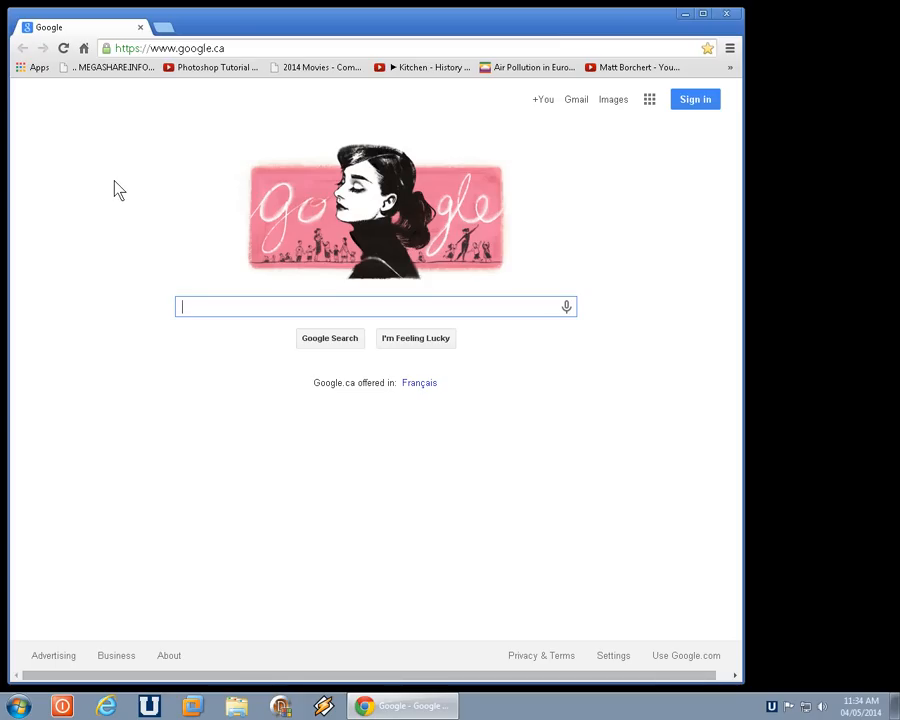
pyautogui.moveTo(112, 192)
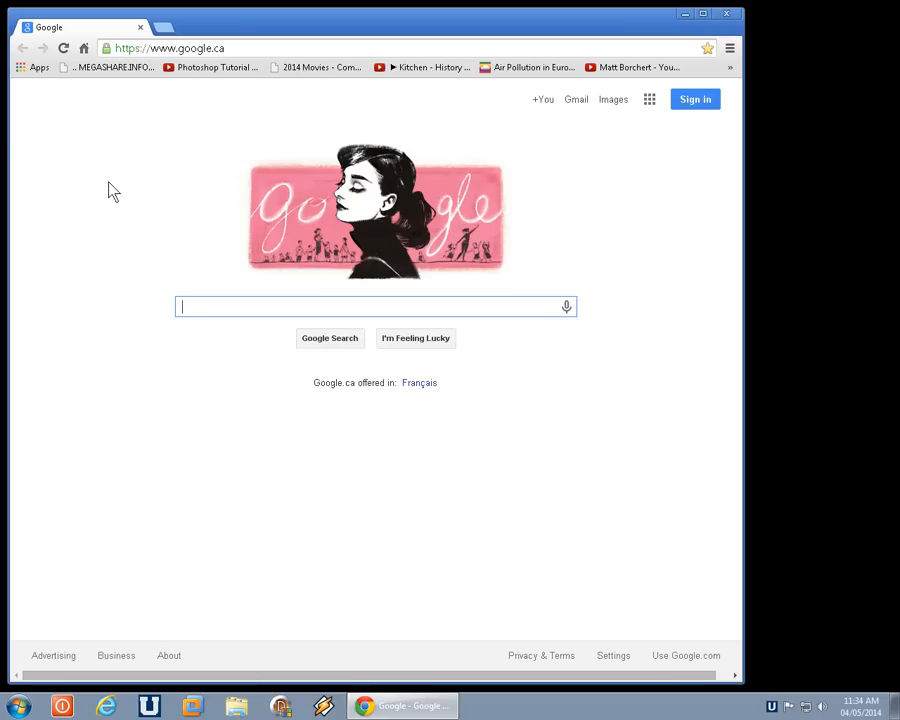